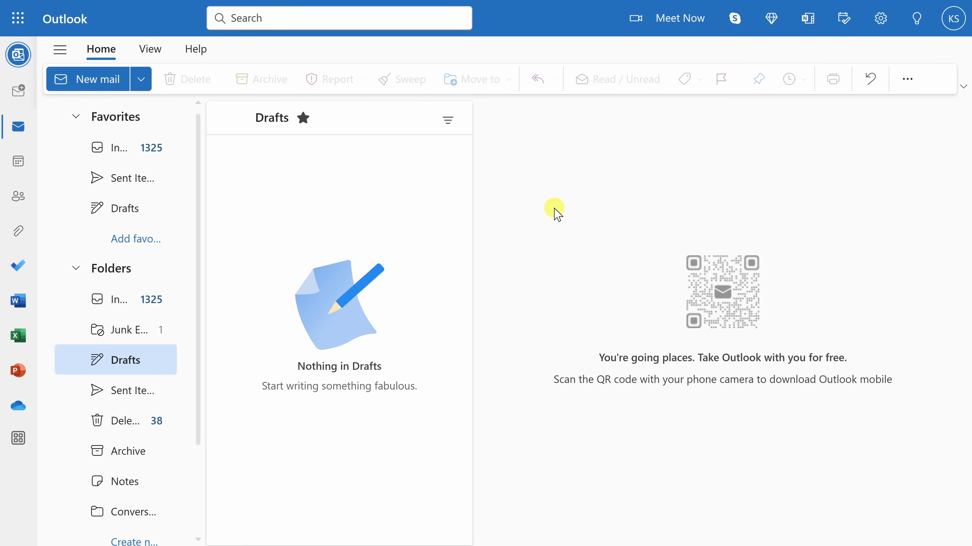
{"action": "mouse_move", "coordinate": [19, 18]}
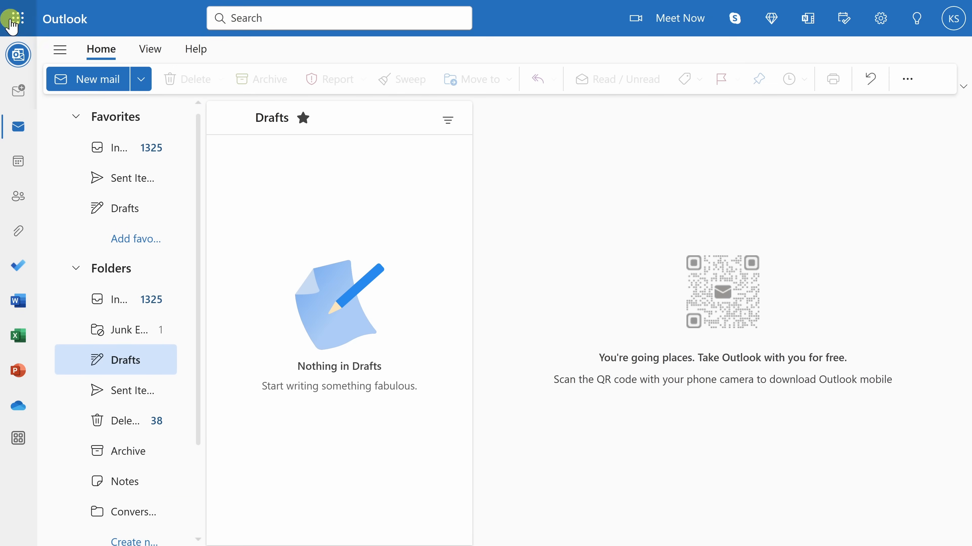
{"action": "mouse_move", "coordinate": [15, 19]}
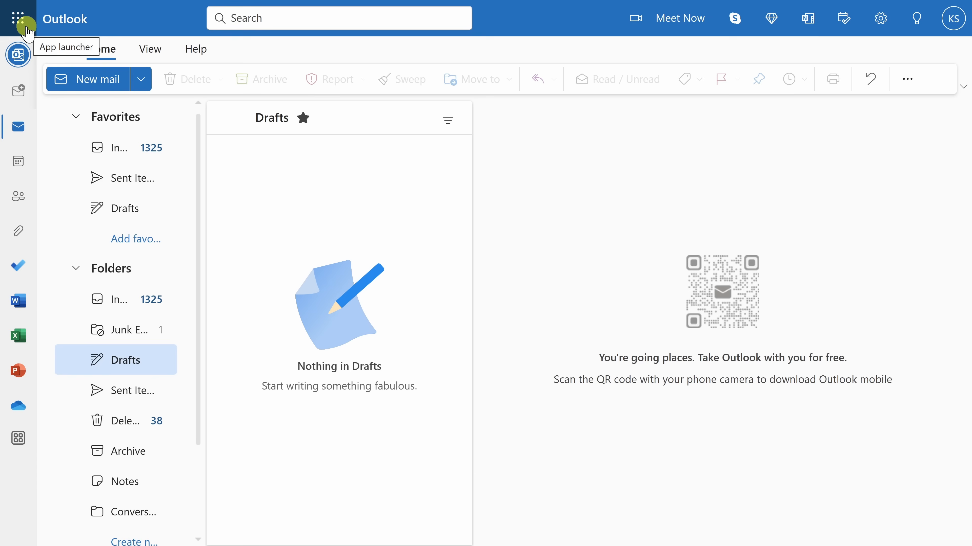
- Expand the Outlook app launcher to All apps and locate Power Automate in the list
{"action": "left_click", "coordinate": [18, 18]}
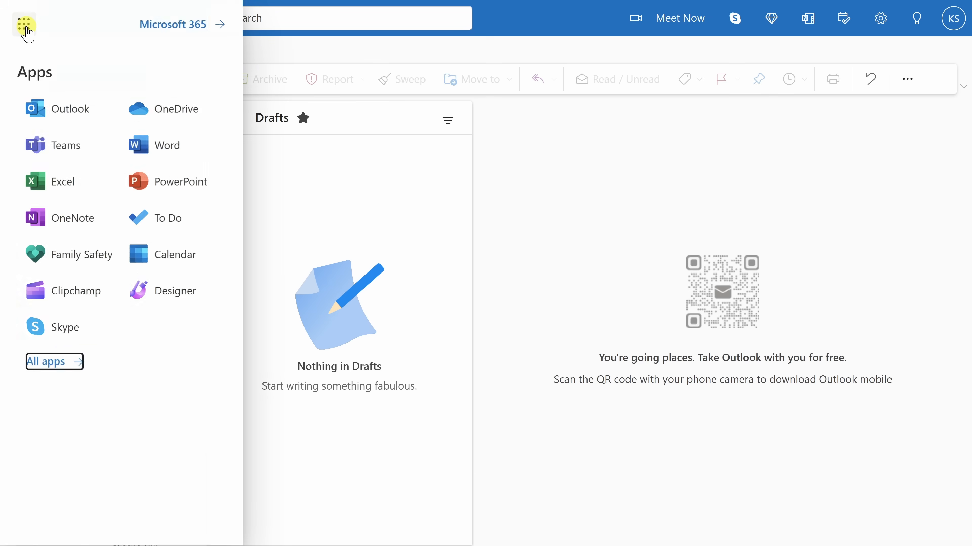
{"action": "mouse_move", "coordinate": [27, 57]}
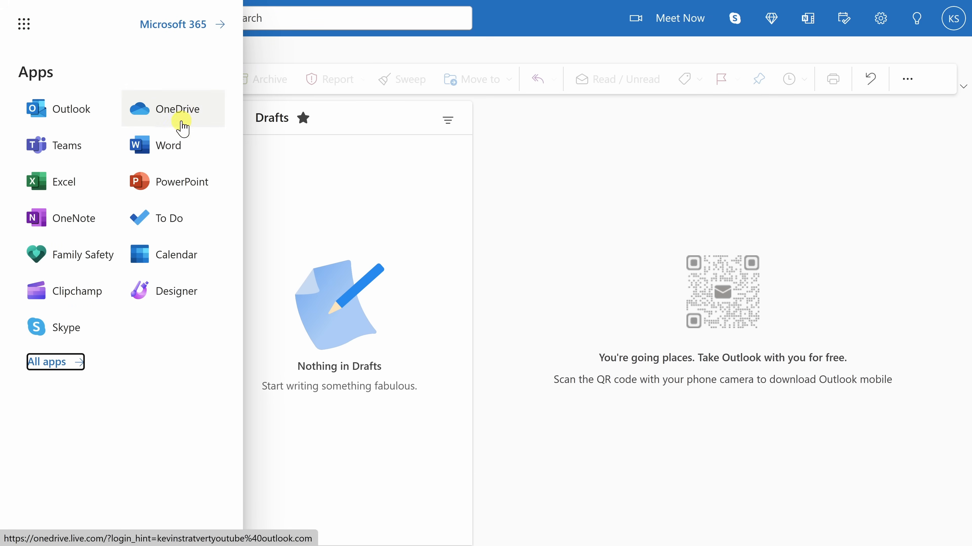
{"action": "mouse_move", "coordinate": [52, 361]}
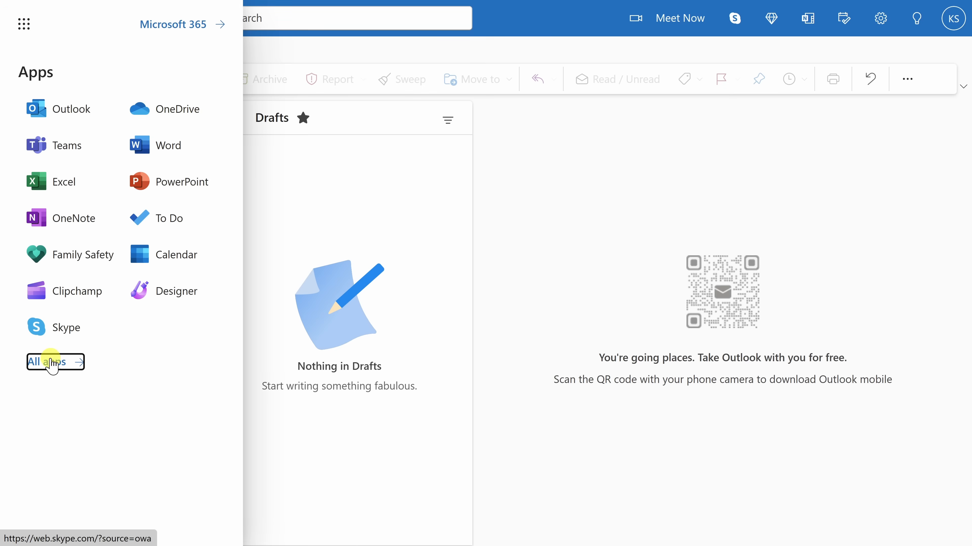
{"action": "left_click", "coordinate": [55, 362]}
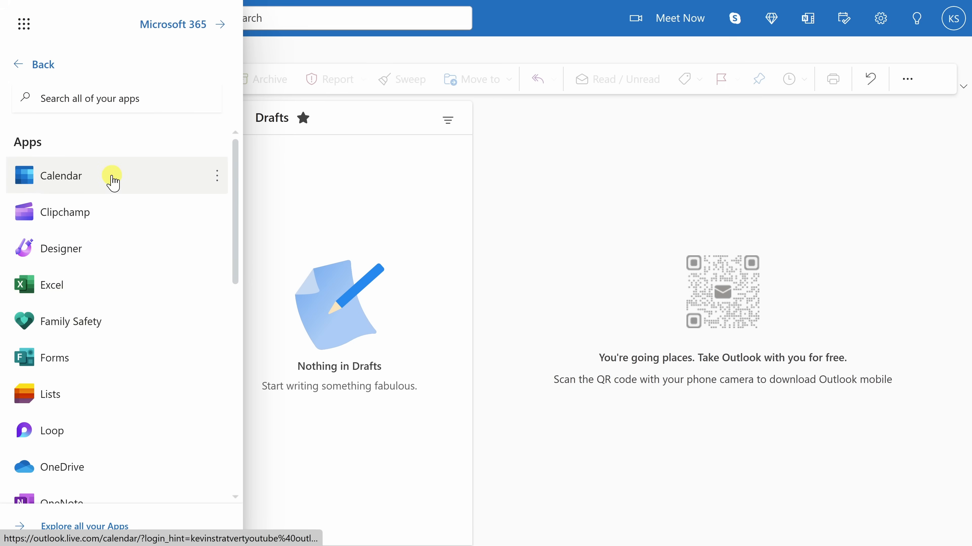
{"action": "scroll", "scroll_direction": "down", "scroll_amount": 3}
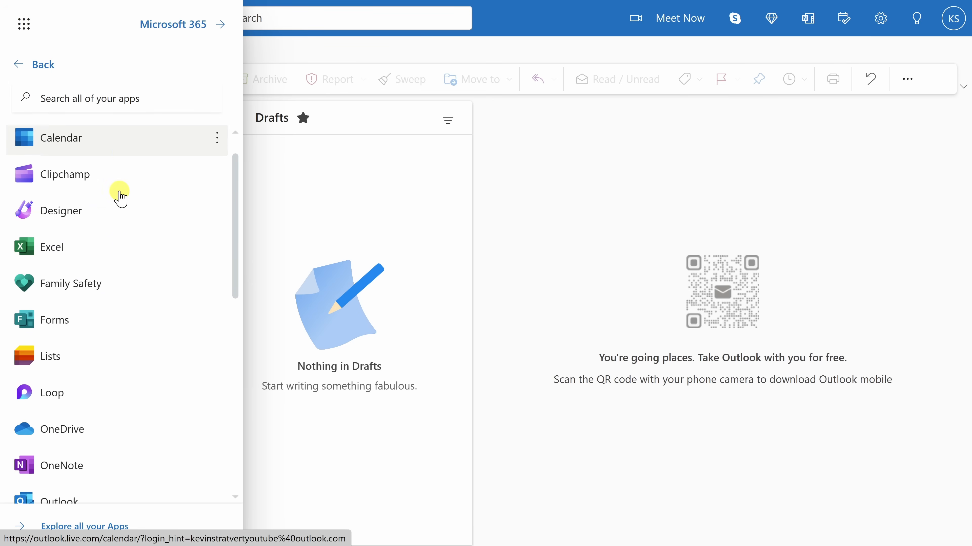
{"action": "scroll", "scroll_direction": "down", "scroll_amount": 3}
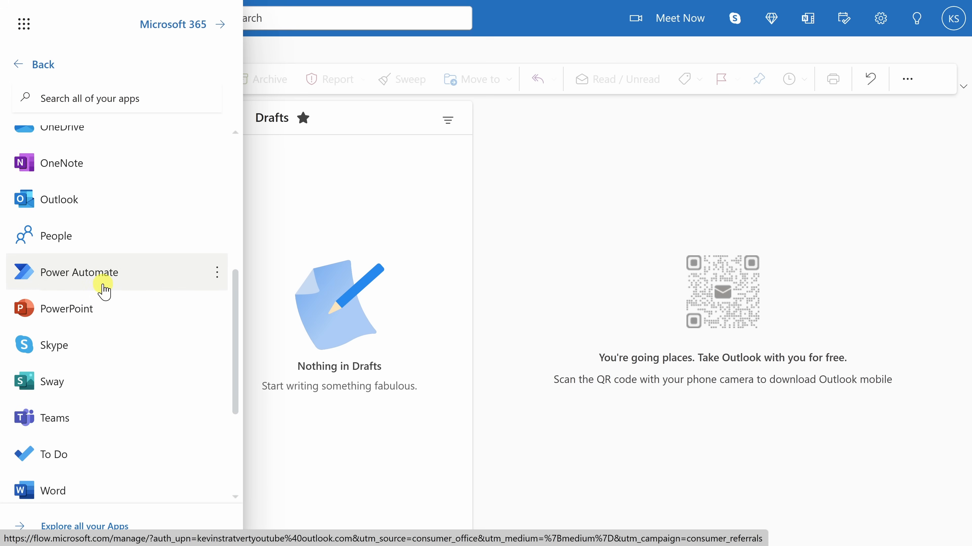
{"action": "mouse_move", "coordinate": [122, 284]}
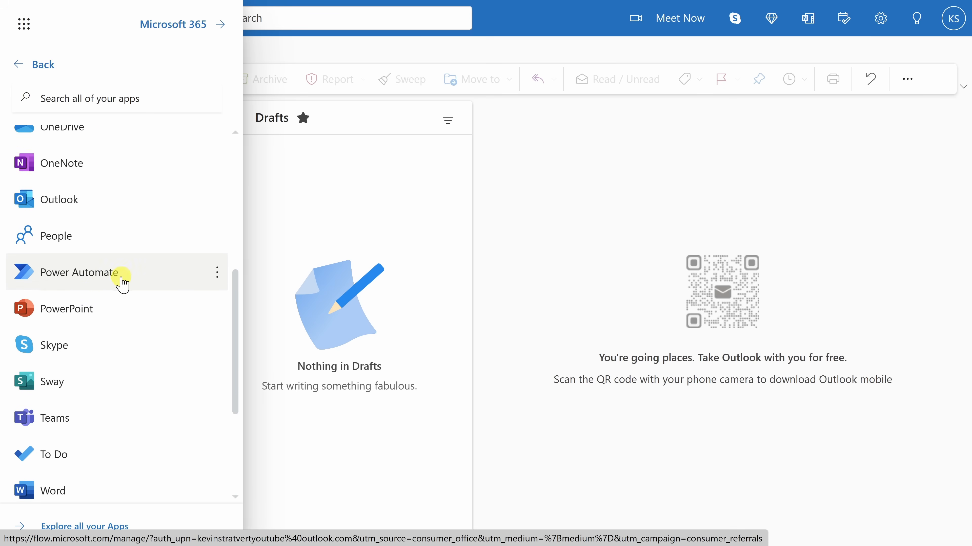
{"action": "mouse_move", "coordinate": [127, 284]}
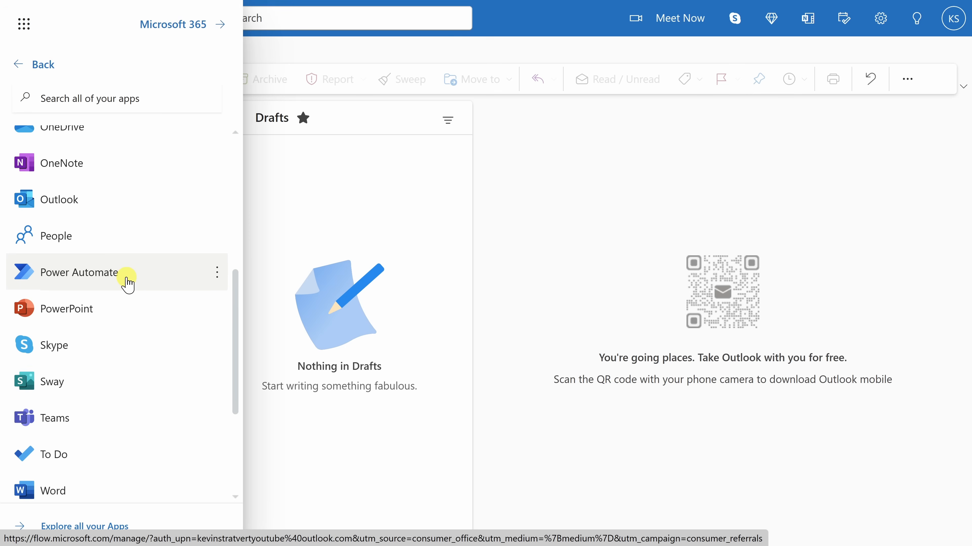
- Launch Power Automate, start + Create and browse the templates back to Start from blank
{"action": "left_click", "coordinate": [78, 273]}
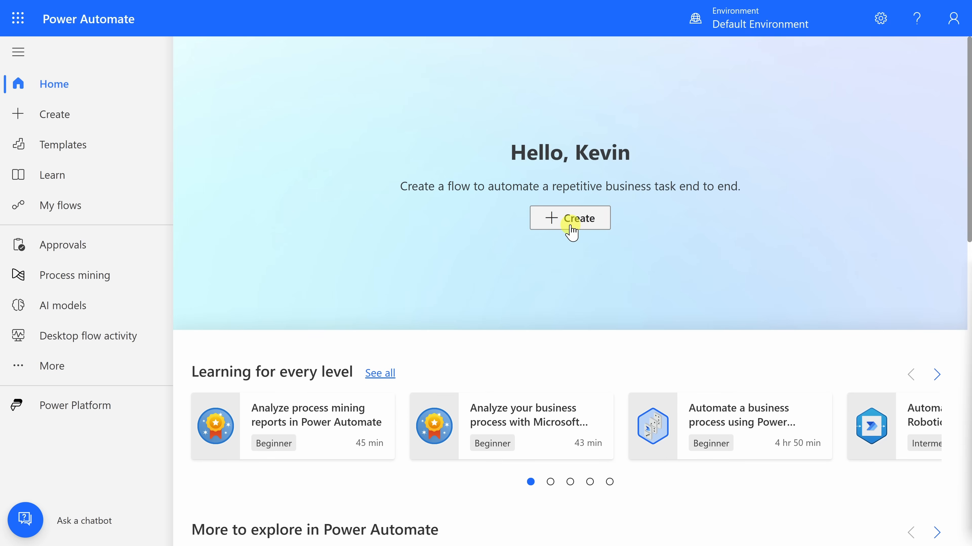
{"action": "left_click", "coordinate": [569, 218]}
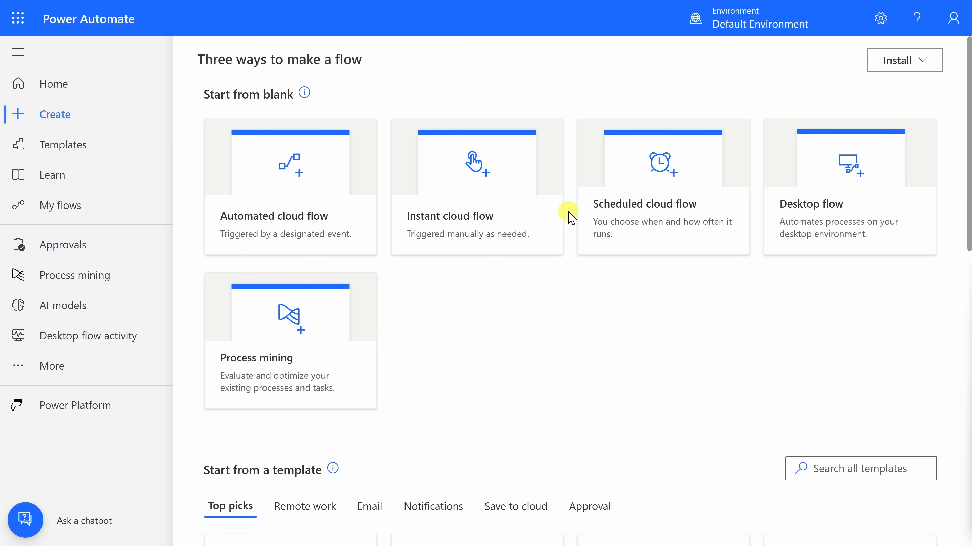
{"action": "scroll", "scroll_direction": "down", "scroll_amount": 3}
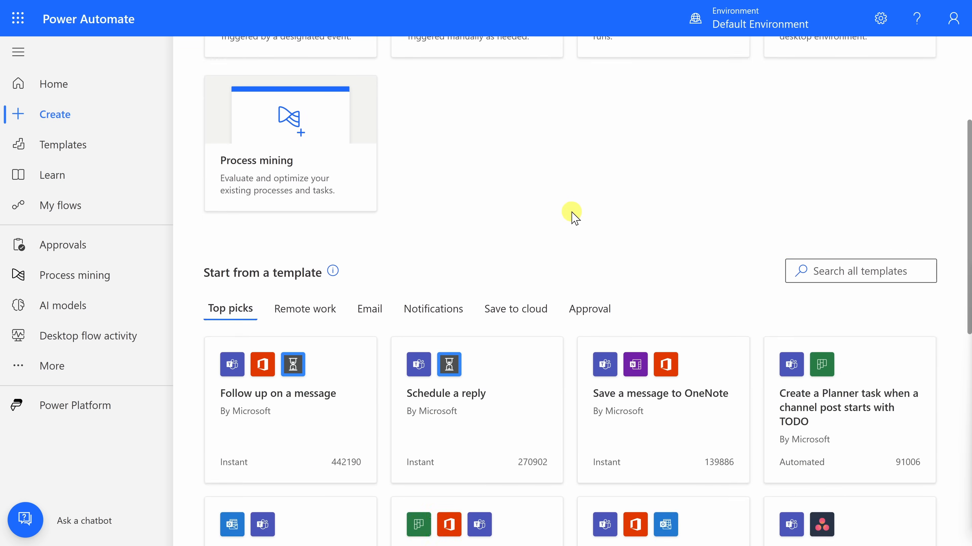
{"action": "scroll", "scroll_direction": "down", "scroll_amount": 3}
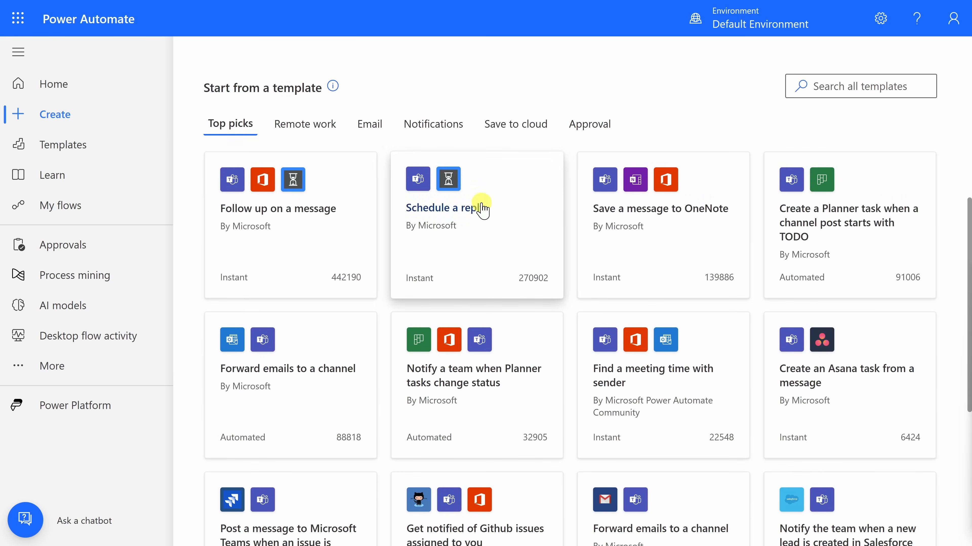
{"action": "scroll", "scroll_direction": "down", "scroll_amount": 3}
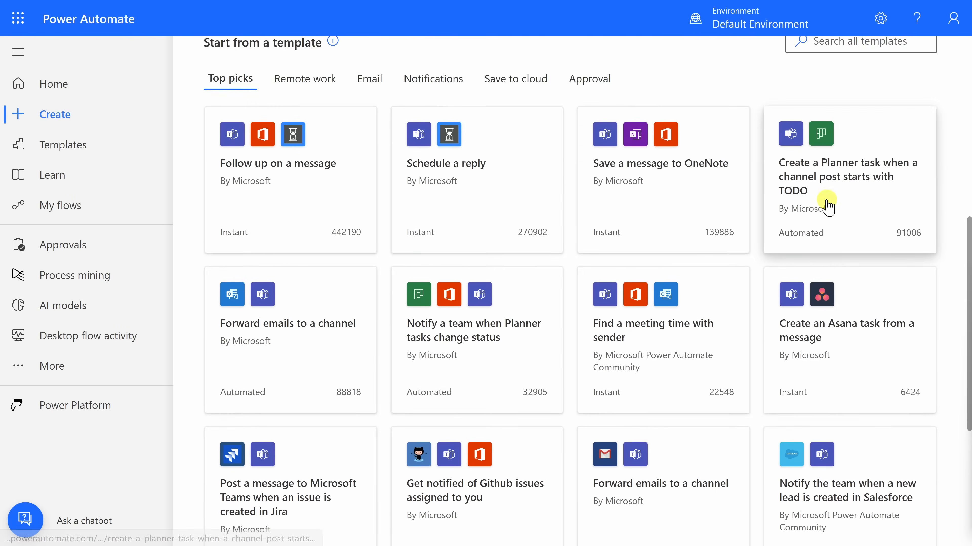
{"action": "scroll", "scroll_direction": "down", "scroll_amount": 3}
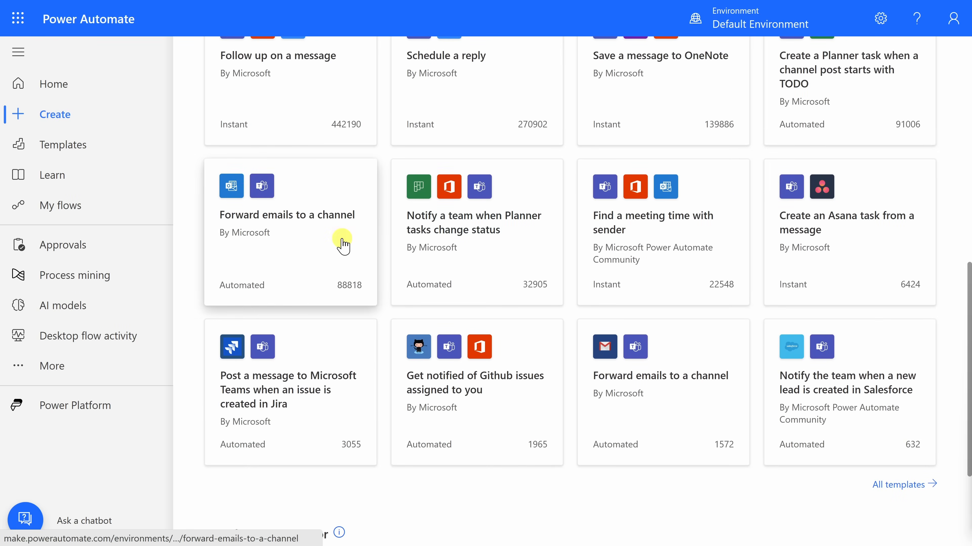
{"action": "scroll", "scroll_direction": "up", "scroll_amount": 3}
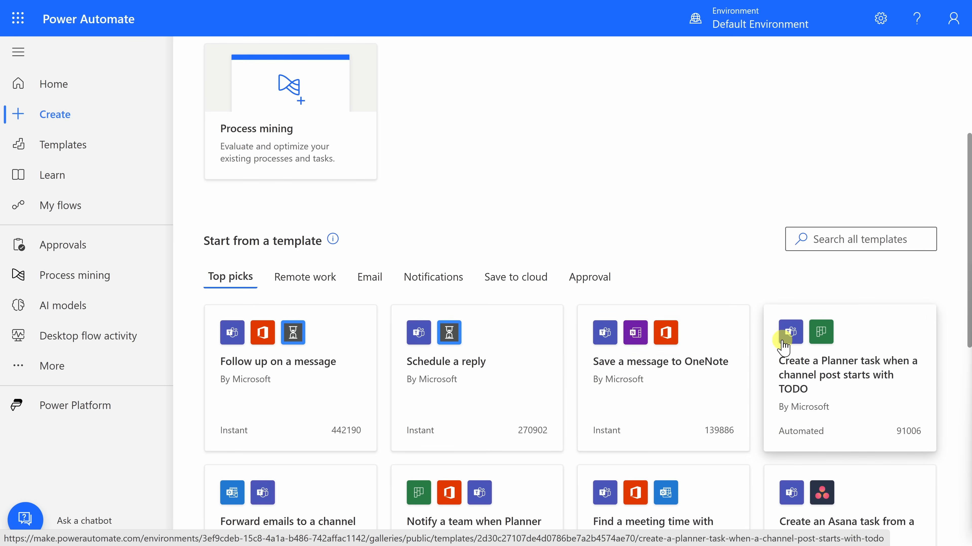
{"action": "scroll", "scroll_direction": "down", "scroll_amount": 3}
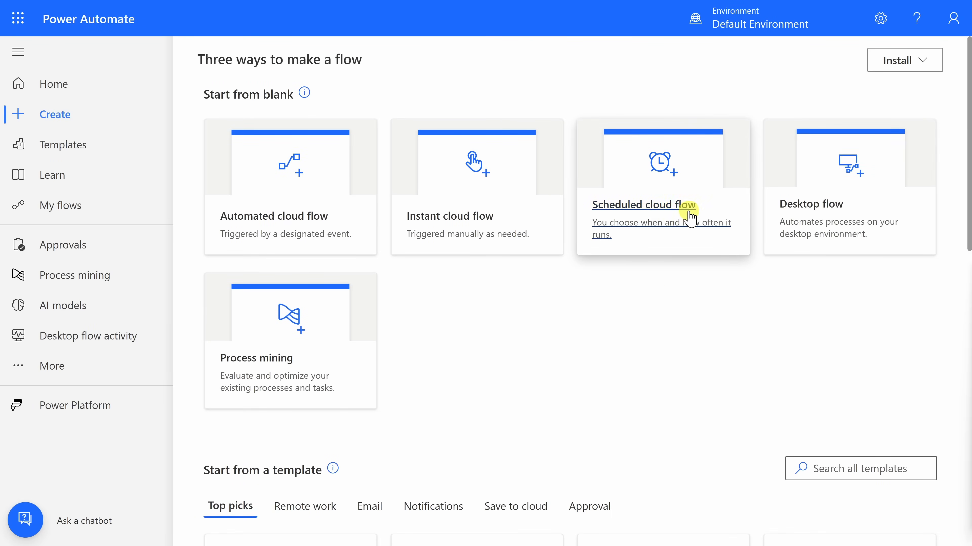
{"action": "mouse_move", "coordinate": [665, 223]}
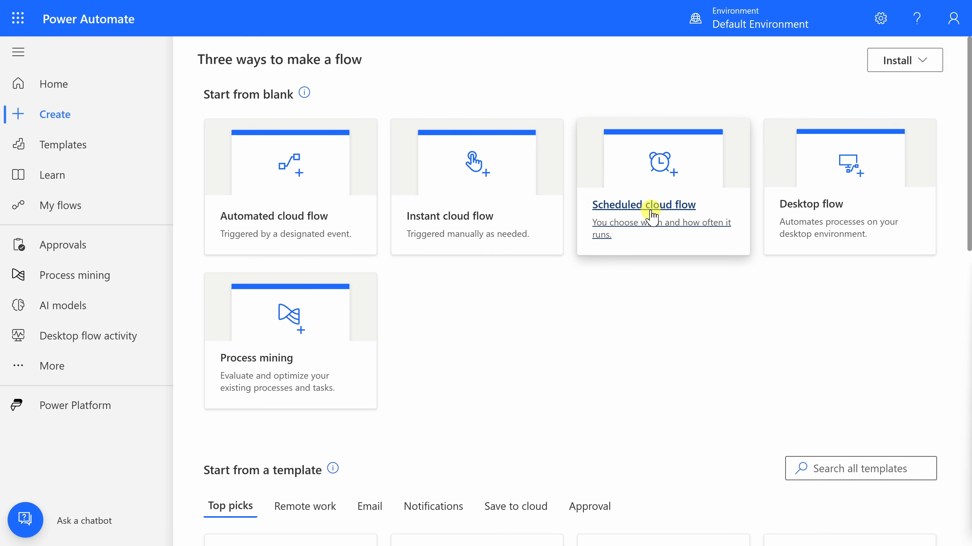
- Configure a scheduled cloud flow 'Brainstorm New Cookies Reminder' repeating every 1 Week on Friday
{"action": "left_click", "coordinate": [643, 205]}
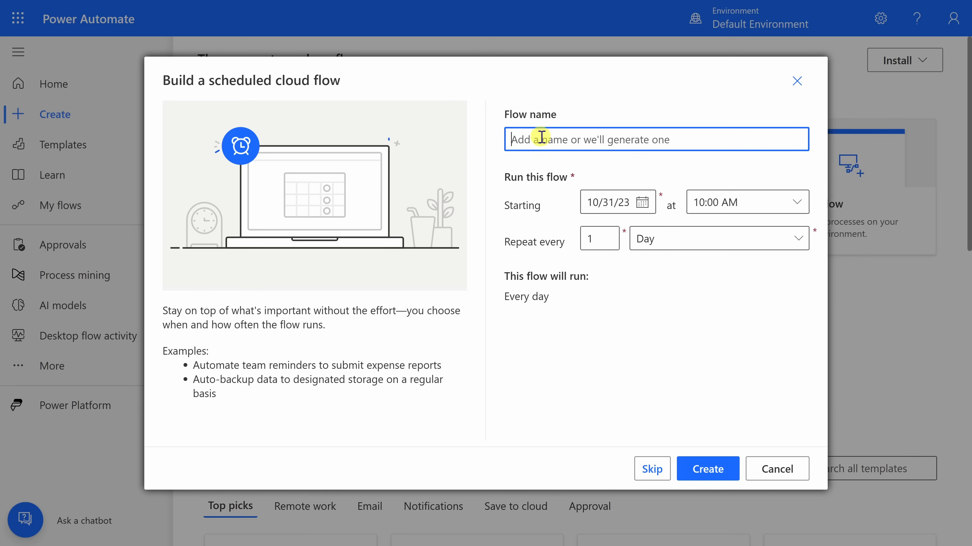
{"action": "type", "text": "Brainstorm New Cookies Reminder"}
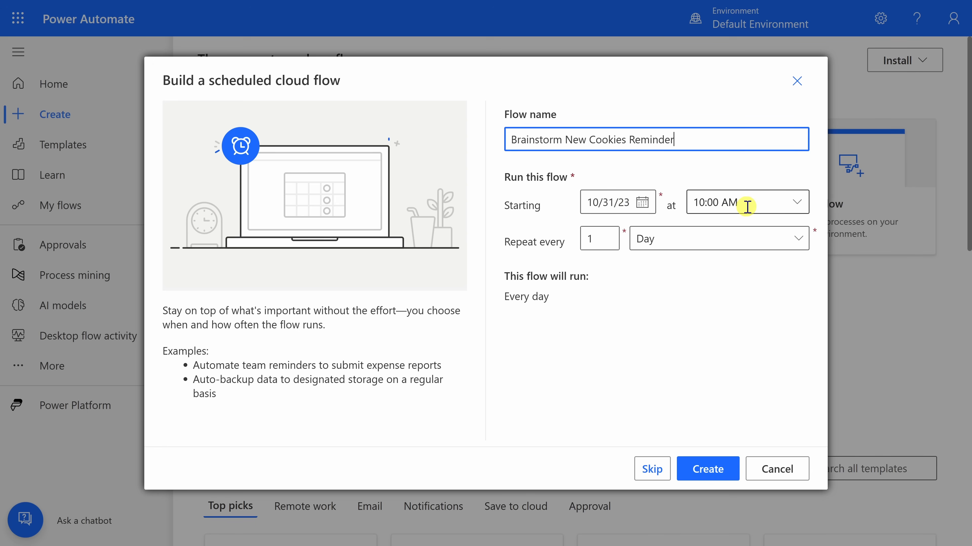
{"action": "mouse_move", "coordinate": [565, 240]}
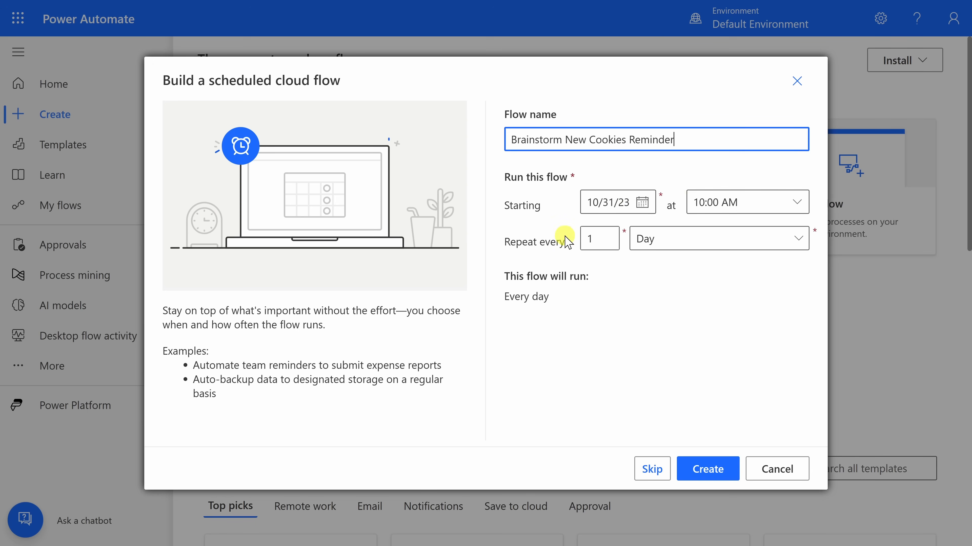
{"action": "left_click", "coordinate": [598, 239]}
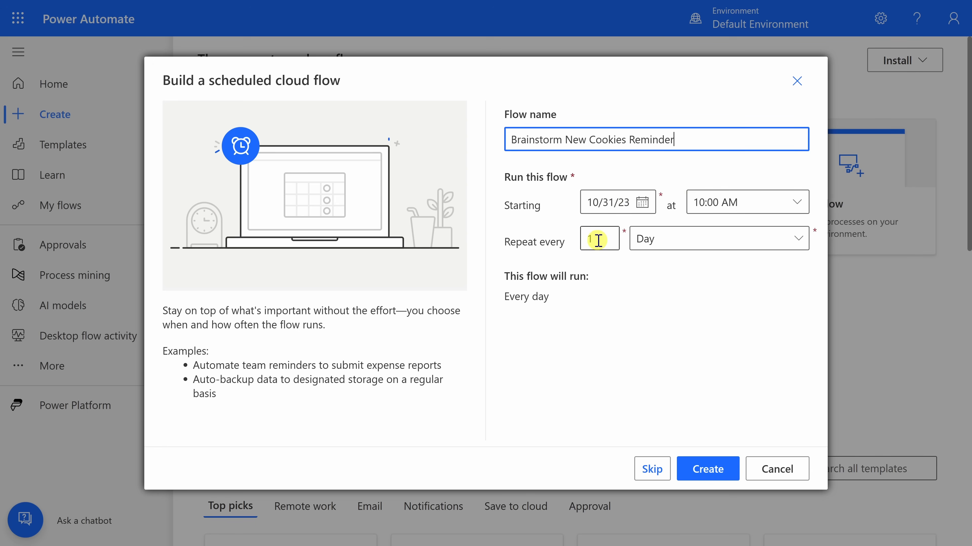
{"action": "left_click", "coordinate": [719, 238]}
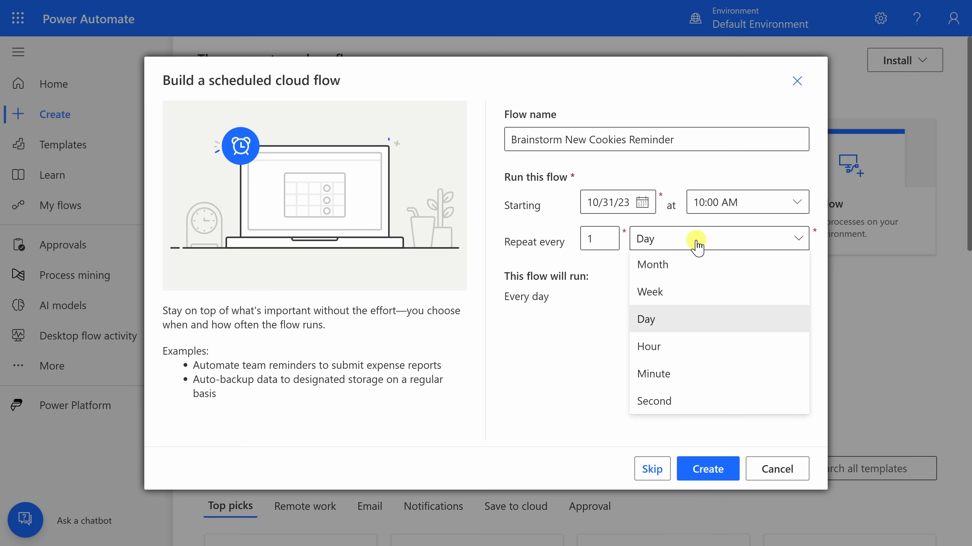
{"action": "mouse_move", "coordinate": [692, 400]}
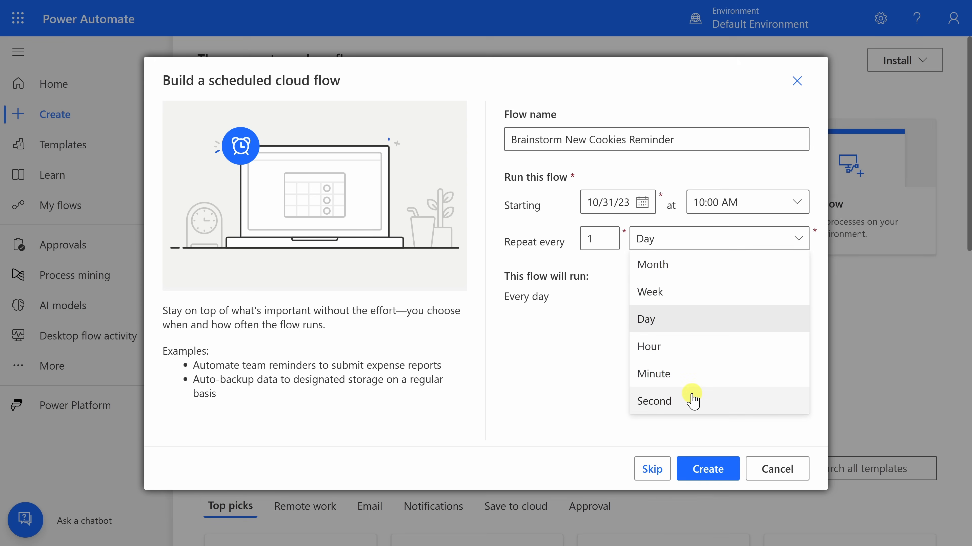
{"action": "mouse_move", "coordinate": [681, 365]}
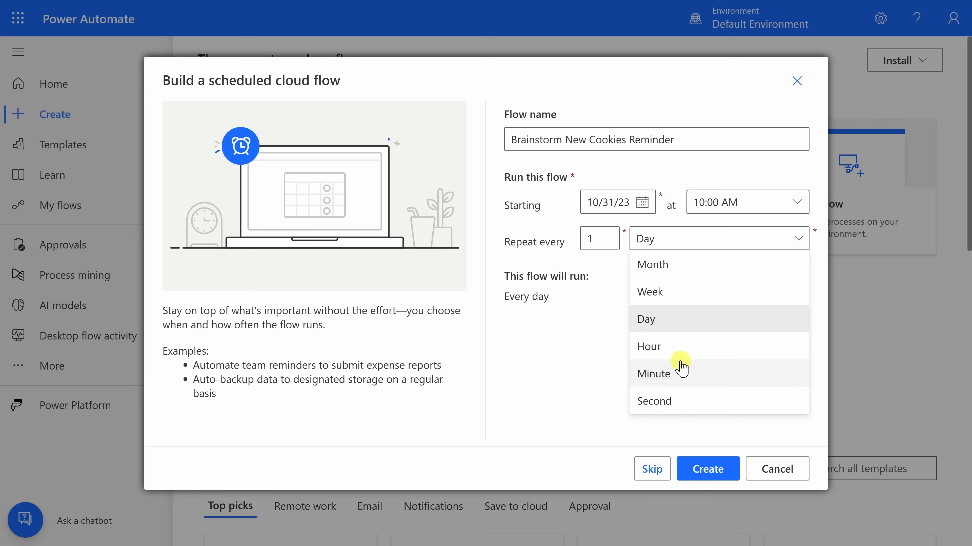
{"action": "left_click", "coordinate": [649, 292]}
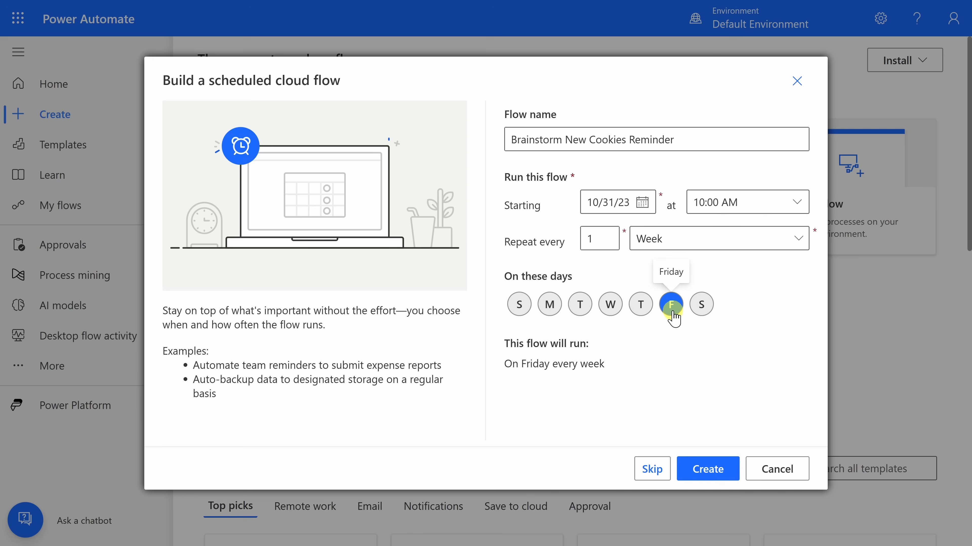
{"action": "mouse_move", "coordinate": [709, 486]}
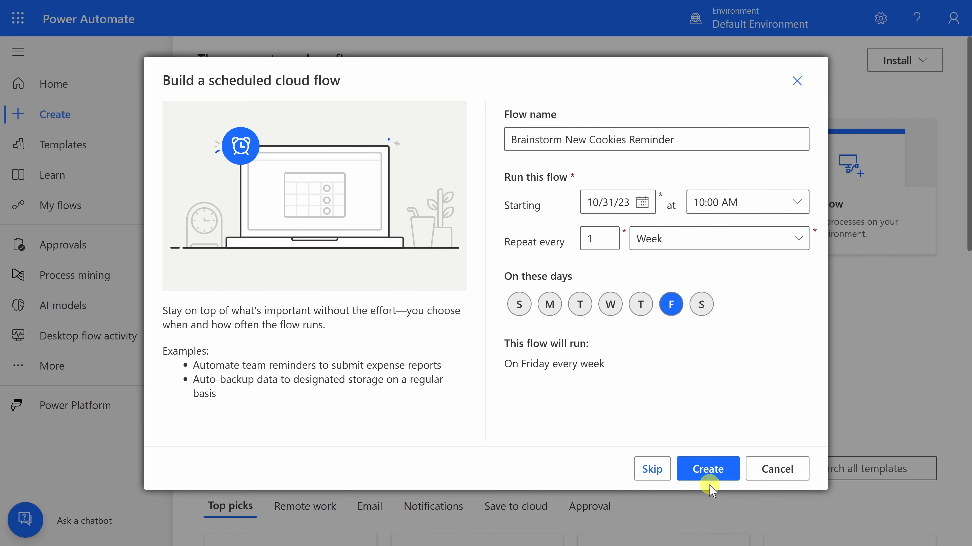
{"action": "left_click", "coordinate": [707, 469]}
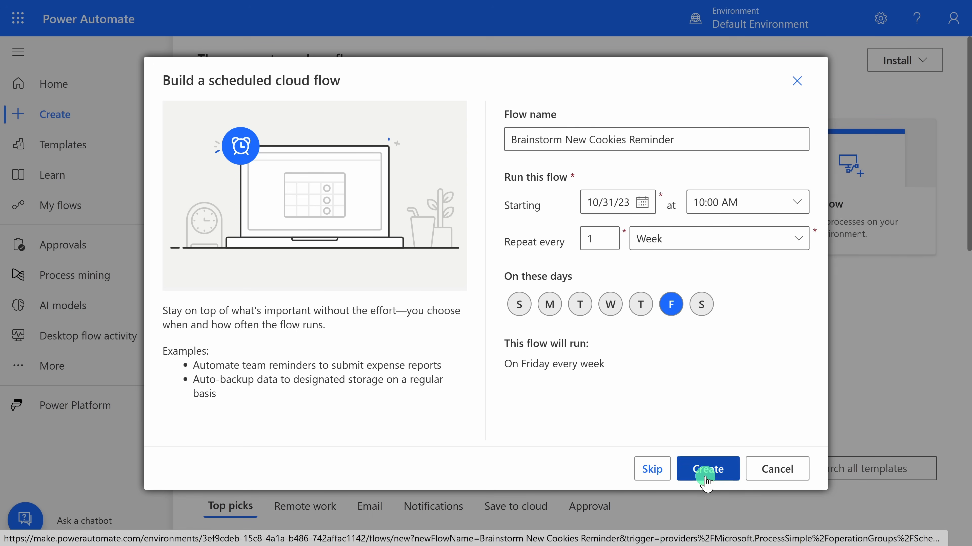
- Create the flow and set the Recurrence trigger's advanced options to run at hour 8
{"action": "left_click", "coordinate": [706, 470]}
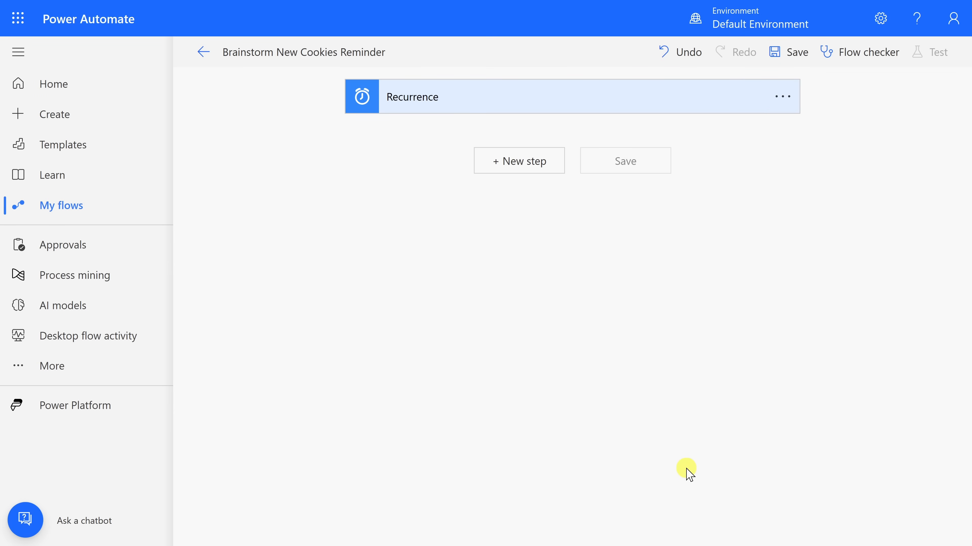
{"action": "mouse_move", "coordinate": [398, 120]}
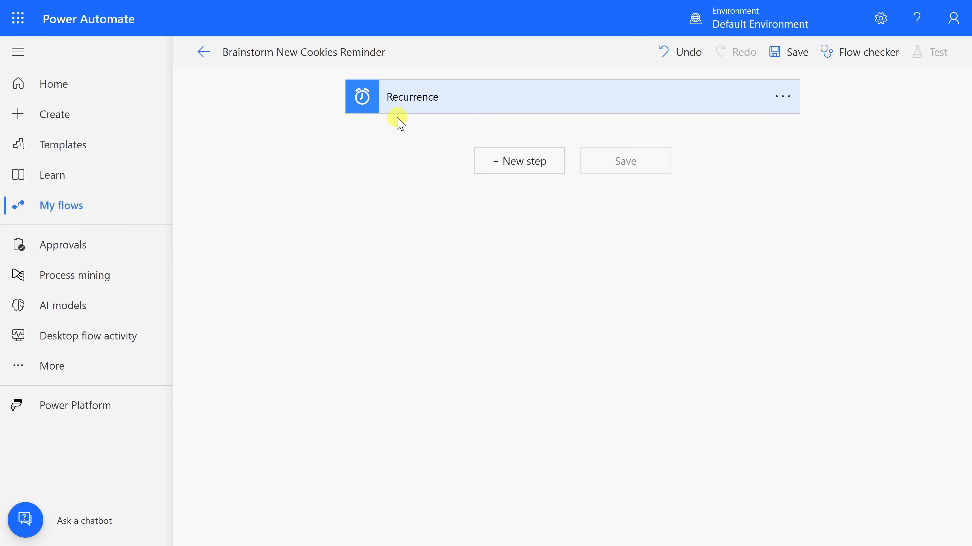
{"action": "mouse_move", "coordinate": [461, 110]}
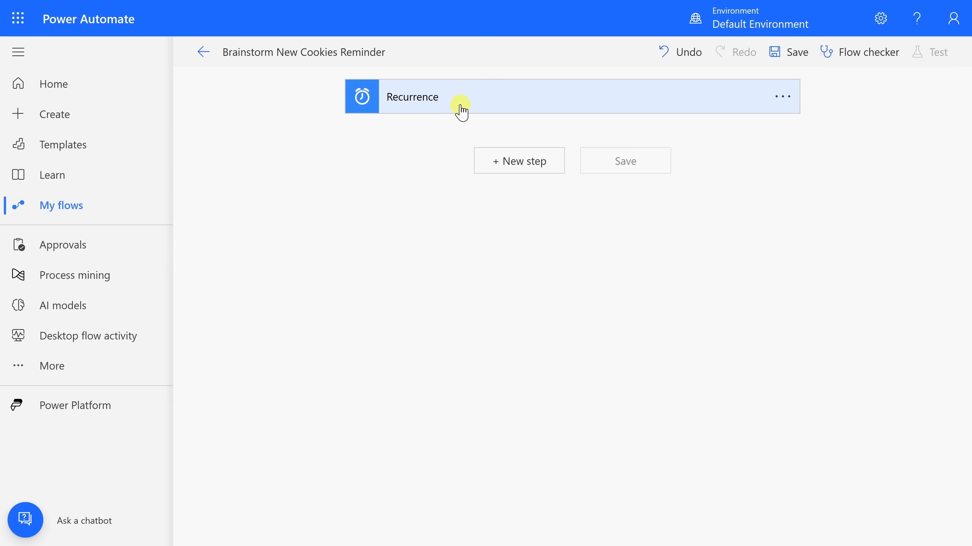
{"action": "left_click", "coordinate": [412, 97]}
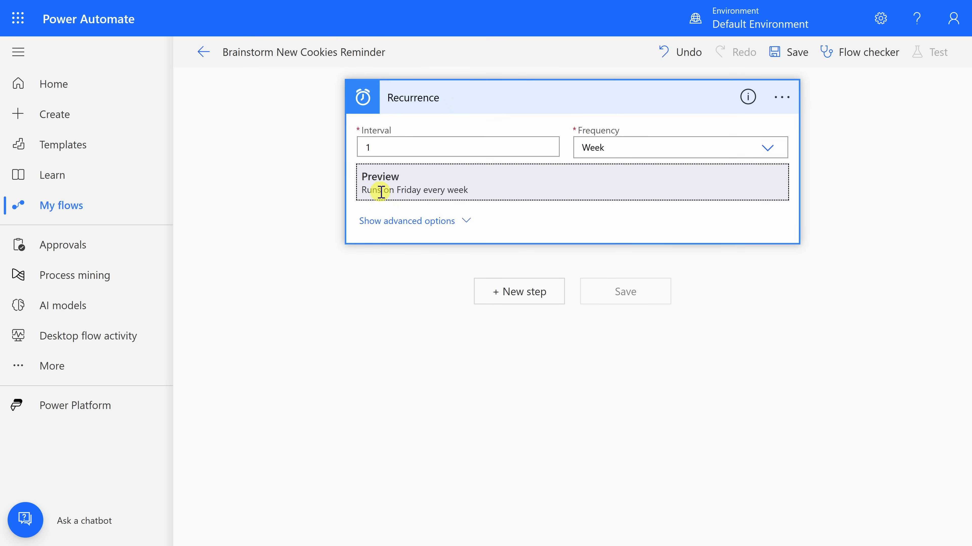
{"action": "mouse_move", "coordinate": [448, 188]}
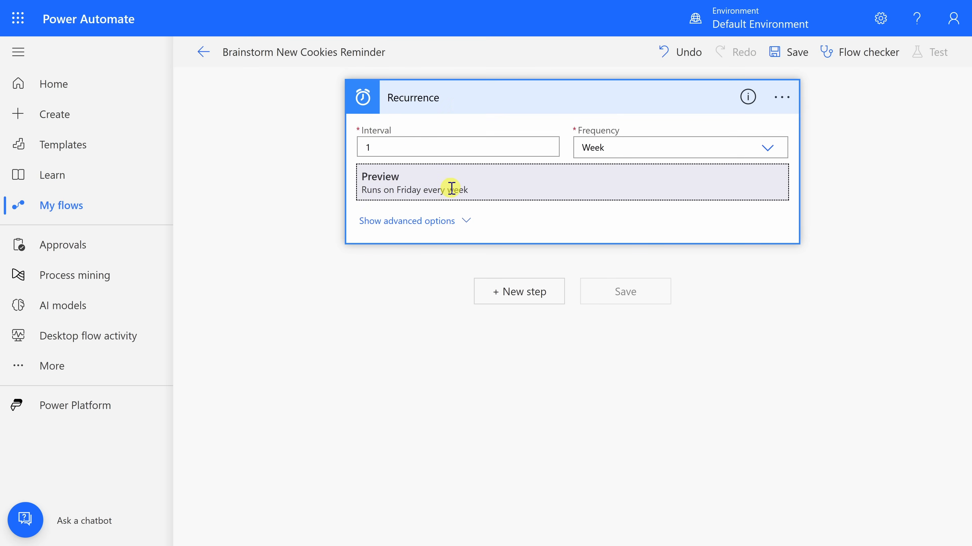
{"action": "mouse_move", "coordinate": [385, 145]}
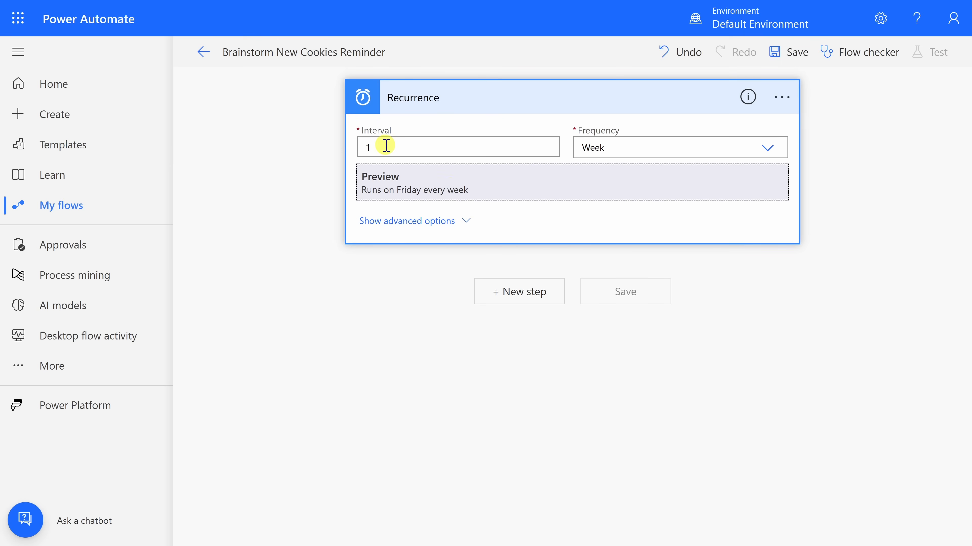
{"action": "mouse_move", "coordinate": [640, 144]}
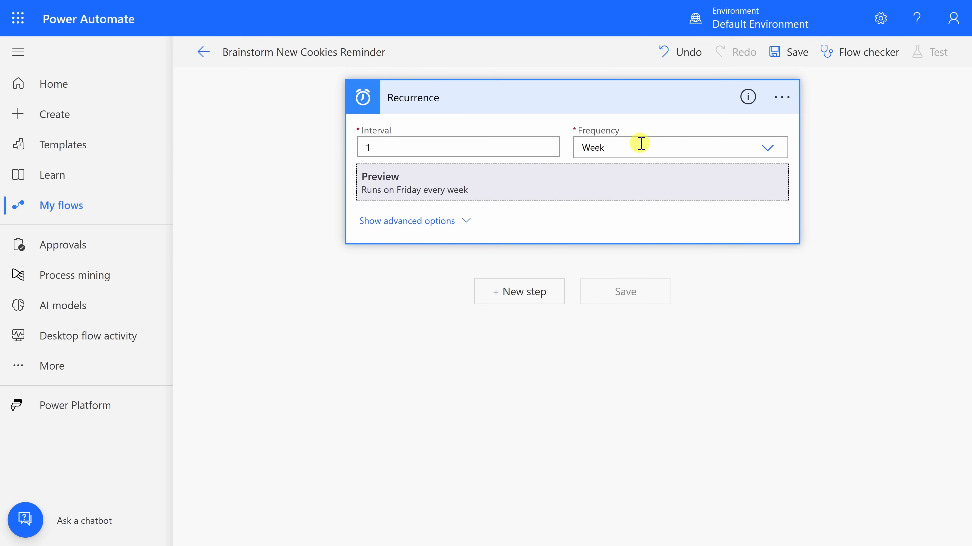
{"action": "mouse_move", "coordinate": [413, 221]}
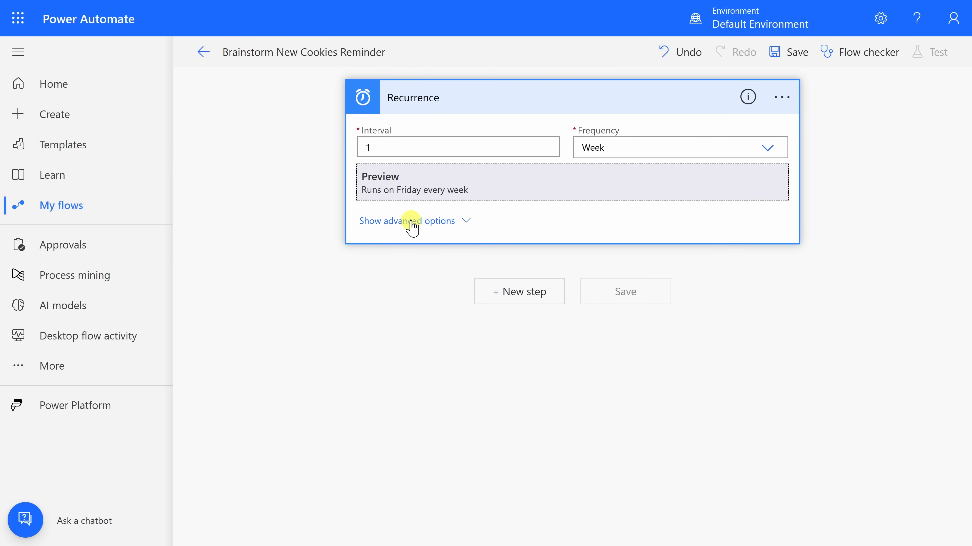
{"action": "left_click", "coordinate": [405, 220]}
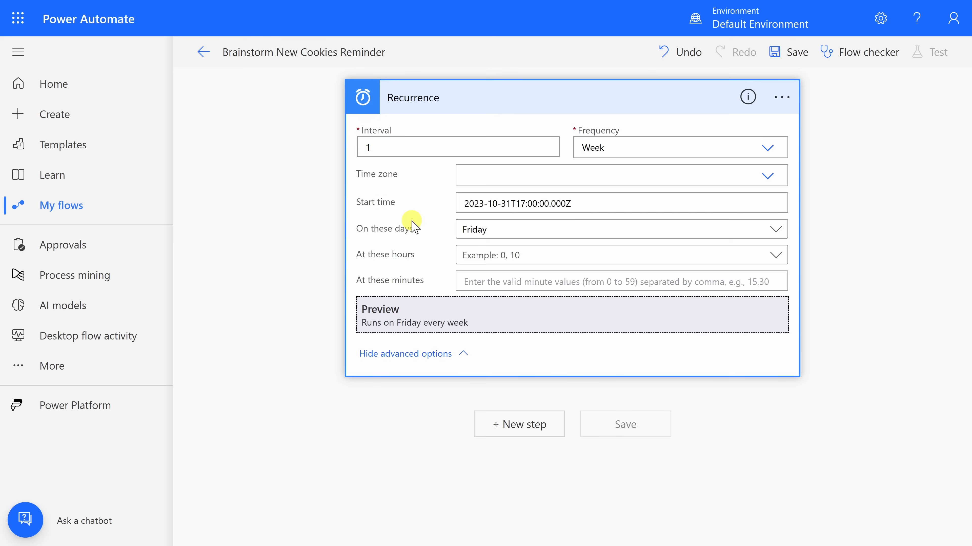
{"action": "mouse_move", "coordinate": [426, 178]}
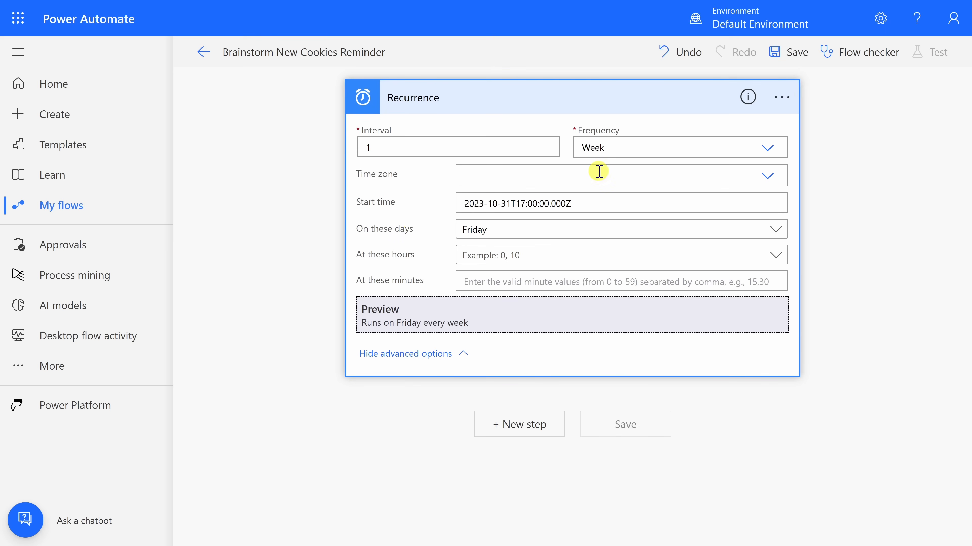
{"action": "mouse_move", "coordinate": [510, 262]}
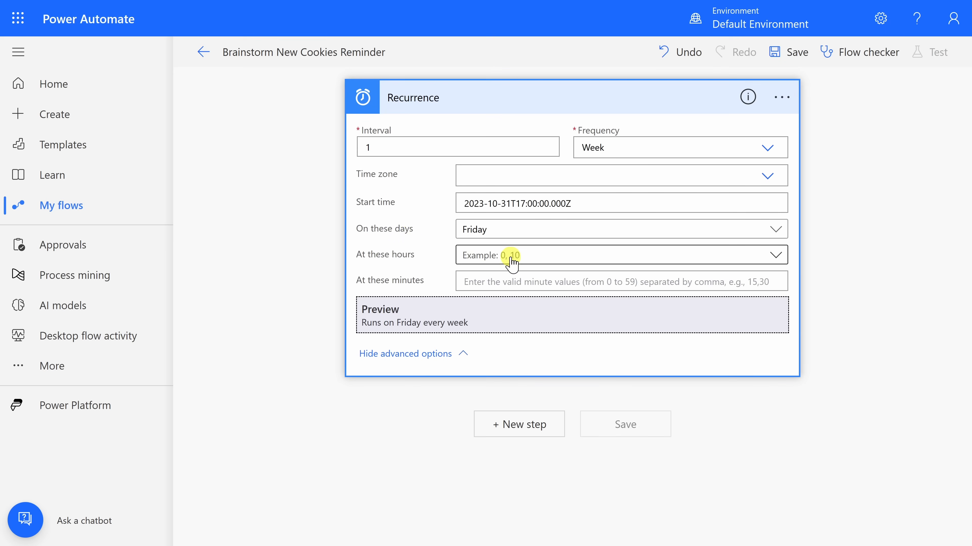
{"action": "left_click", "coordinate": [620, 255]}
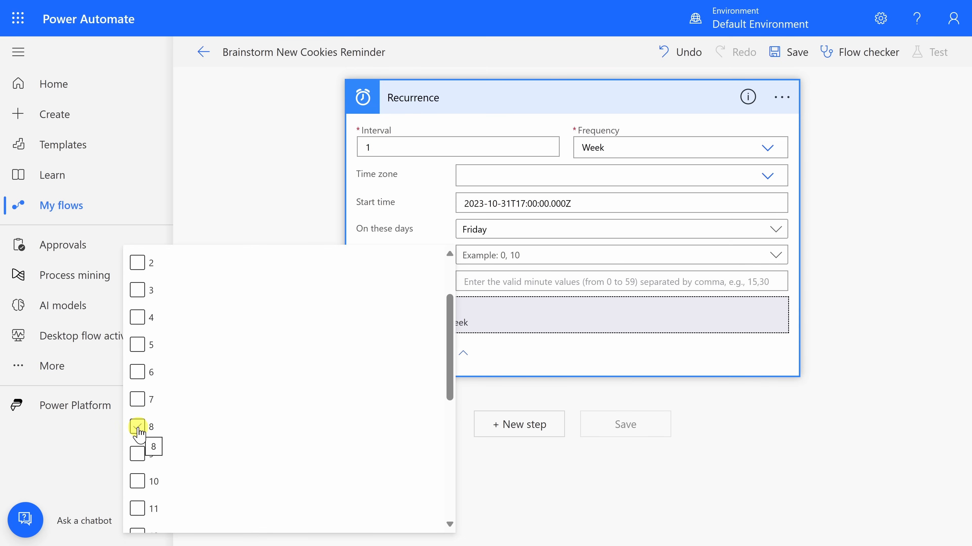
{"action": "left_click", "coordinate": [150, 426]}
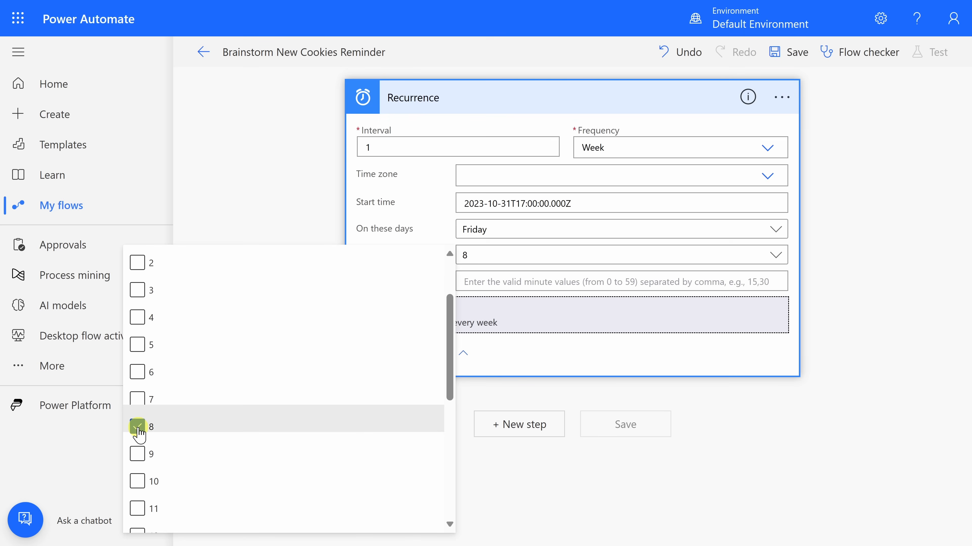
{"action": "left_click", "coordinate": [151, 426]}
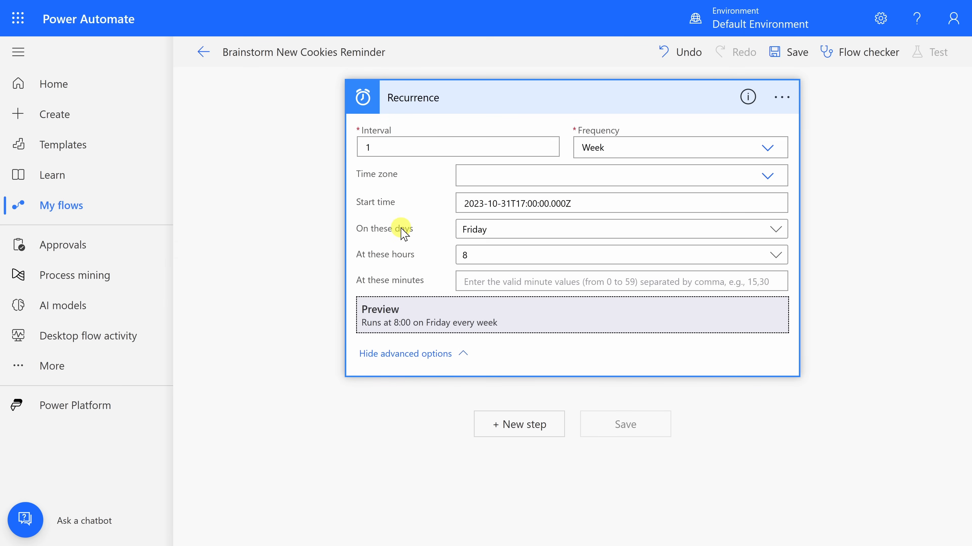
{"action": "mouse_move", "coordinate": [588, 282]}
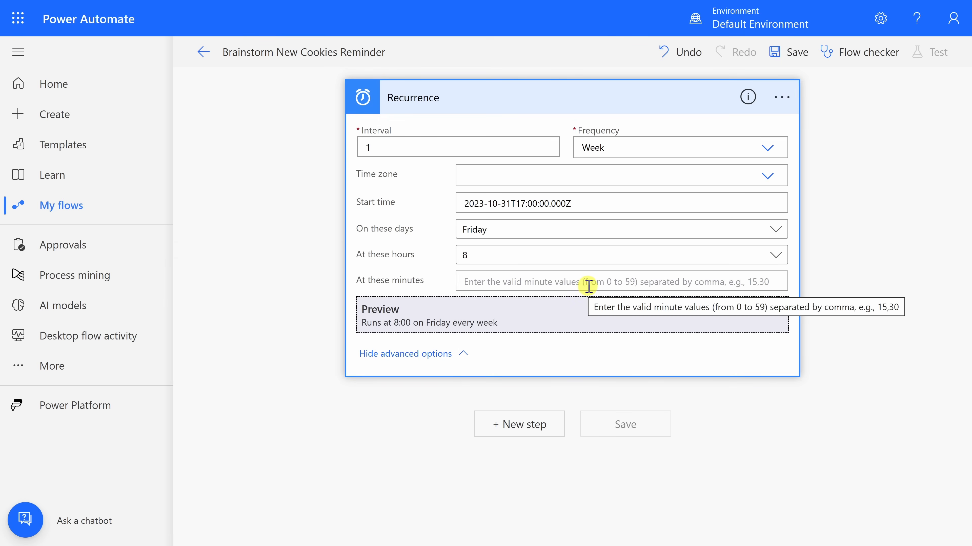
{"action": "mouse_move", "coordinate": [535, 288]}
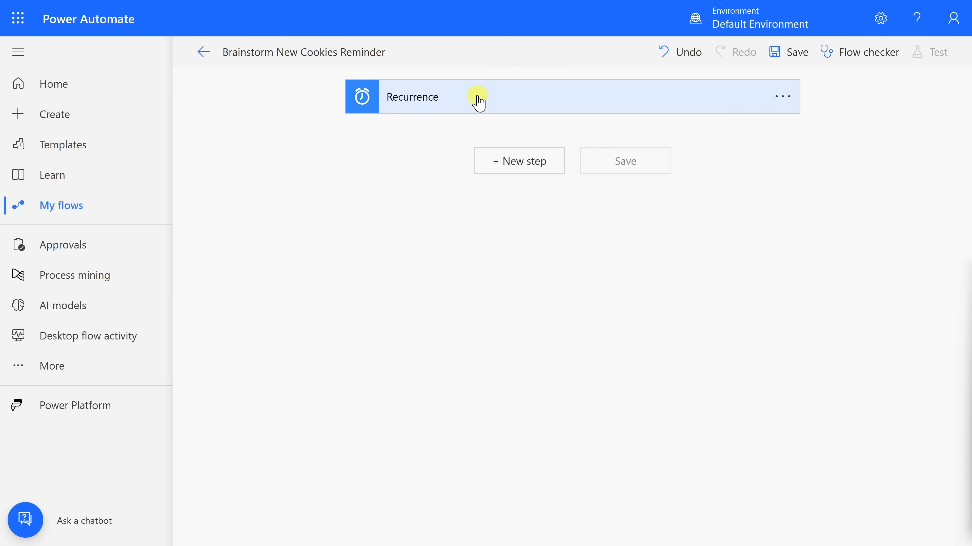
{"action": "mouse_move", "coordinate": [497, 119]}
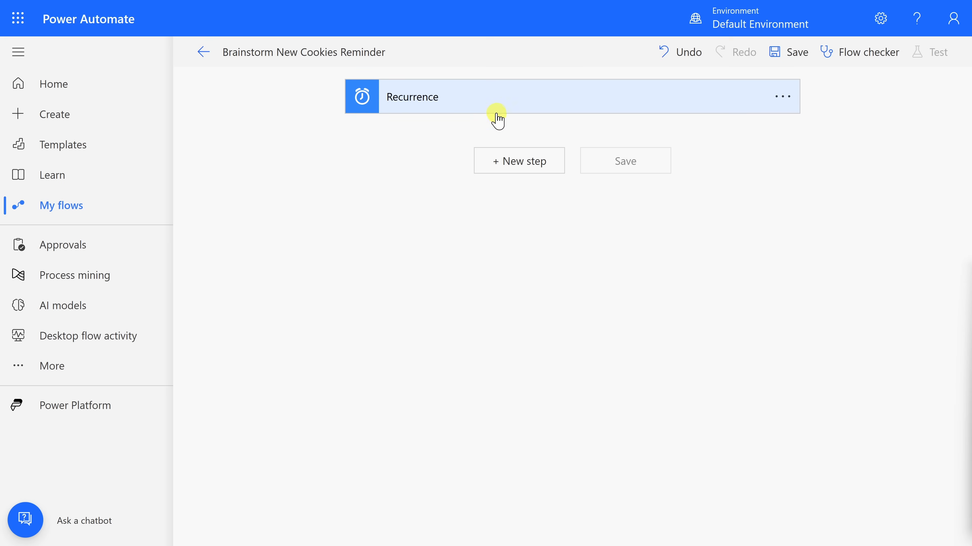
{"action": "left_click", "coordinate": [519, 161]}
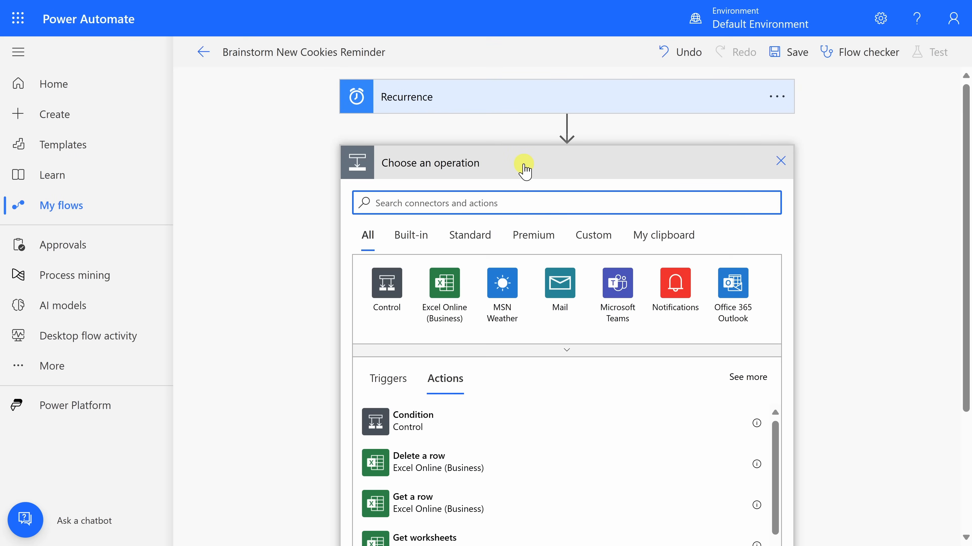
{"action": "mouse_move", "coordinate": [502, 168]}
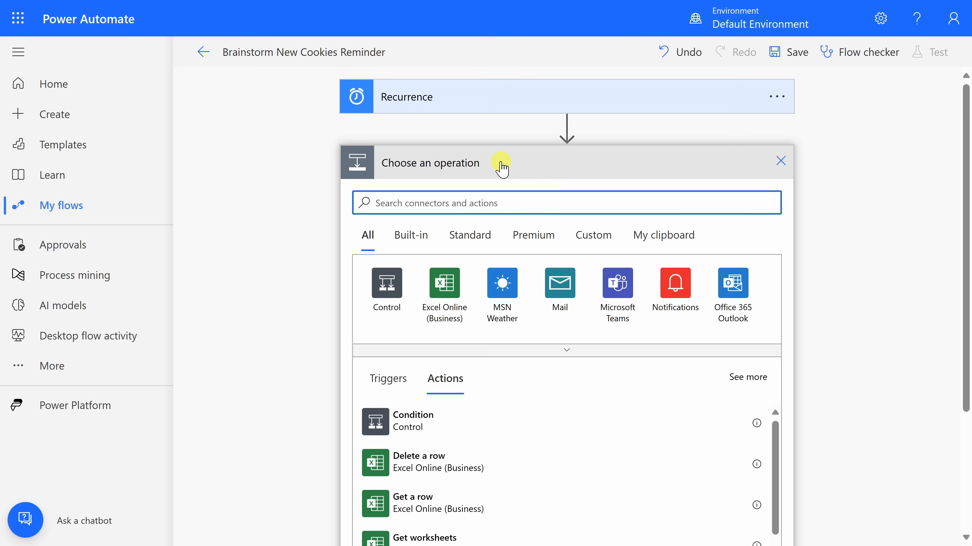
{"action": "mouse_move", "coordinate": [500, 288]}
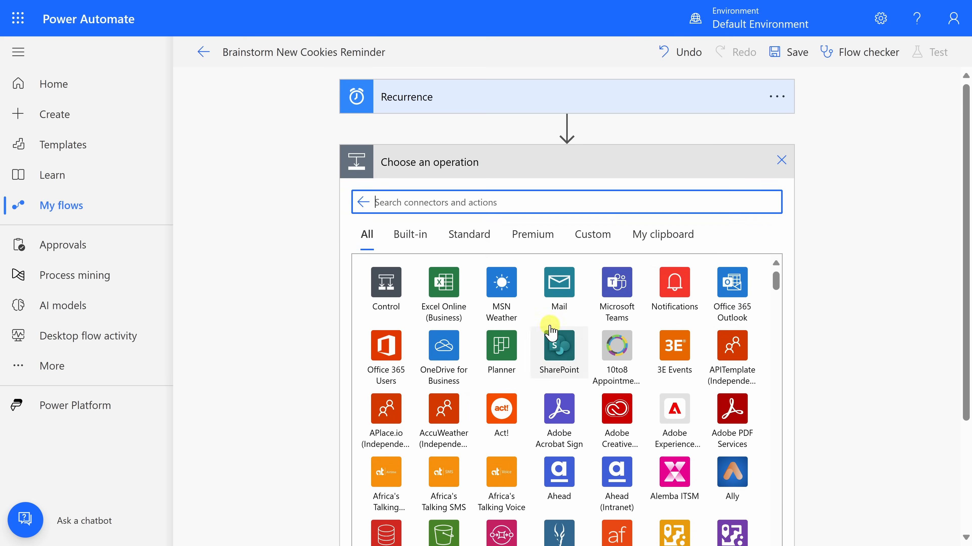
- Search the new step's connectors and actions for 'outlook'
{"action": "scroll", "scroll_direction": "down", "scroll_amount": 3}
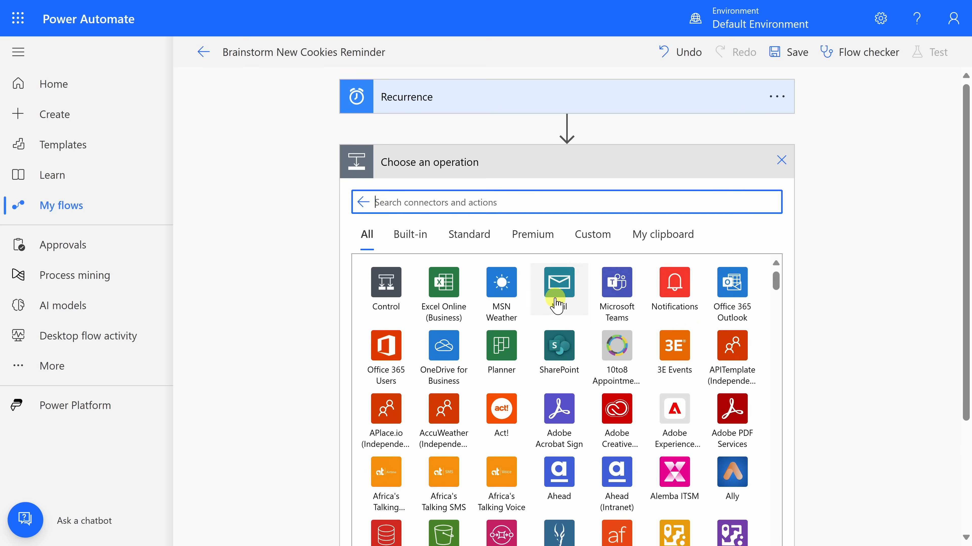
{"action": "mouse_move", "coordinate": [558, 289]}
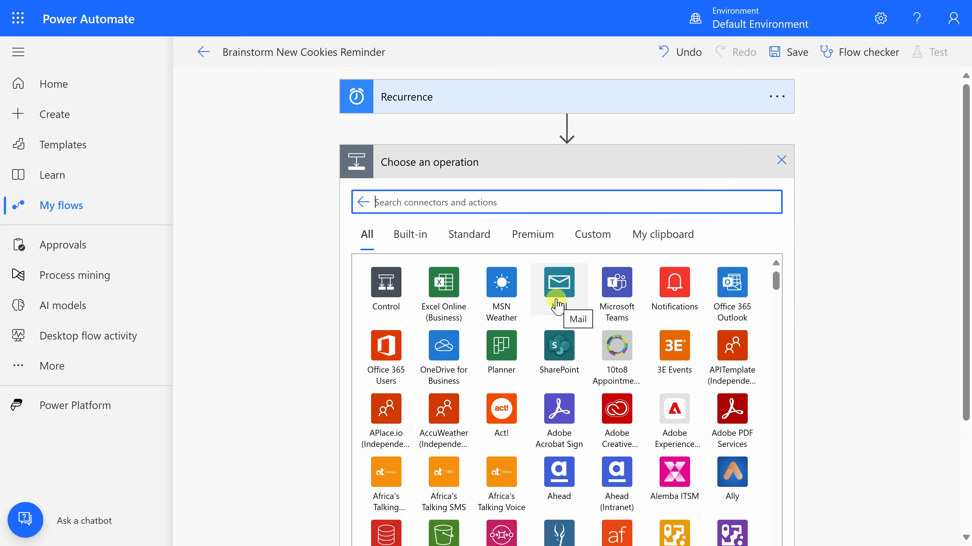
{"action": "mouse_move", "coordinate": [616, 282]}
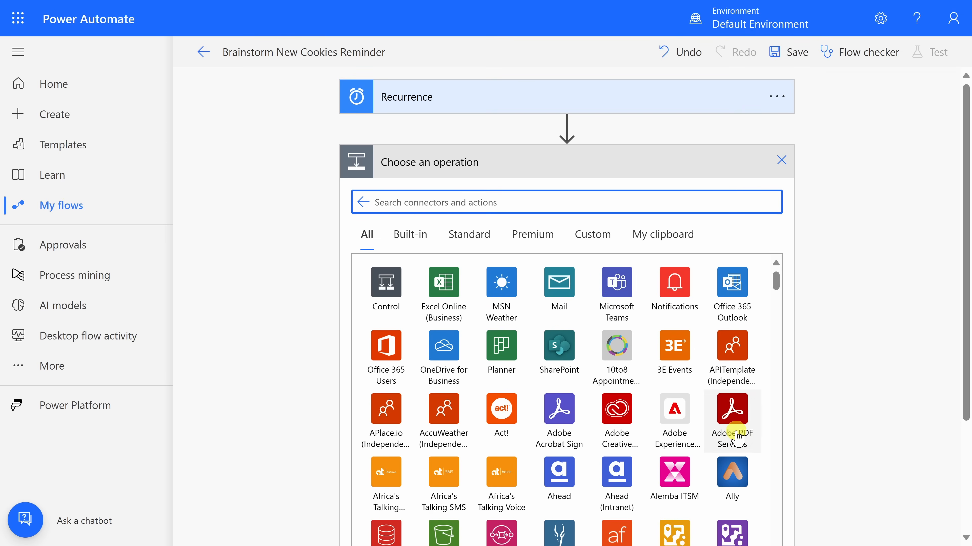
{"action": "mouse_move", "coordinate": [710, 431]}
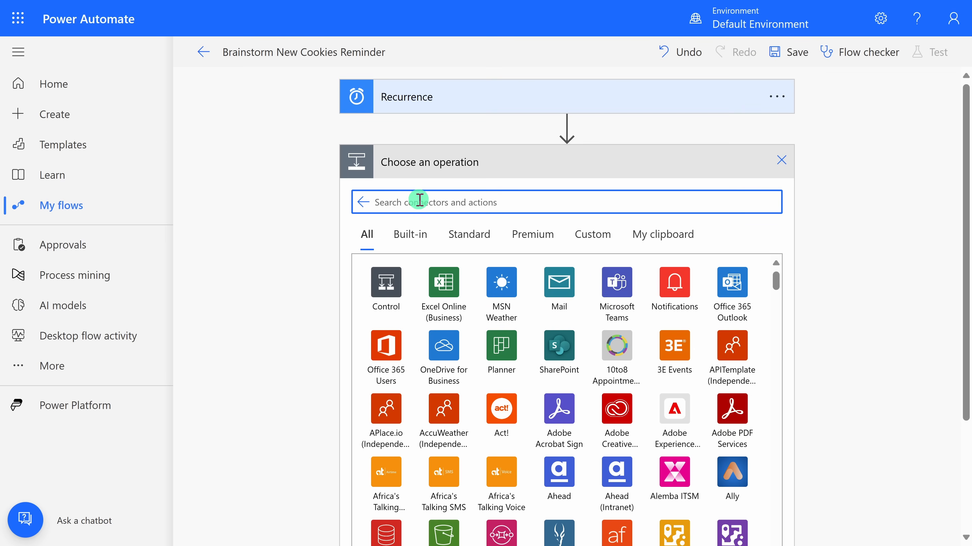
{"action": "type", "text": "outlook"}
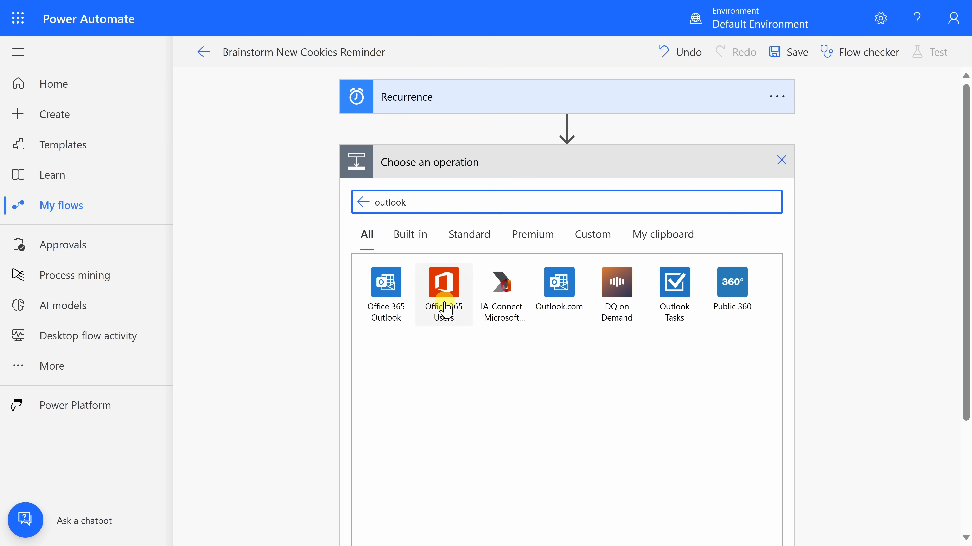
{"action": "mouse_move", "coordinate": [385, 292]}
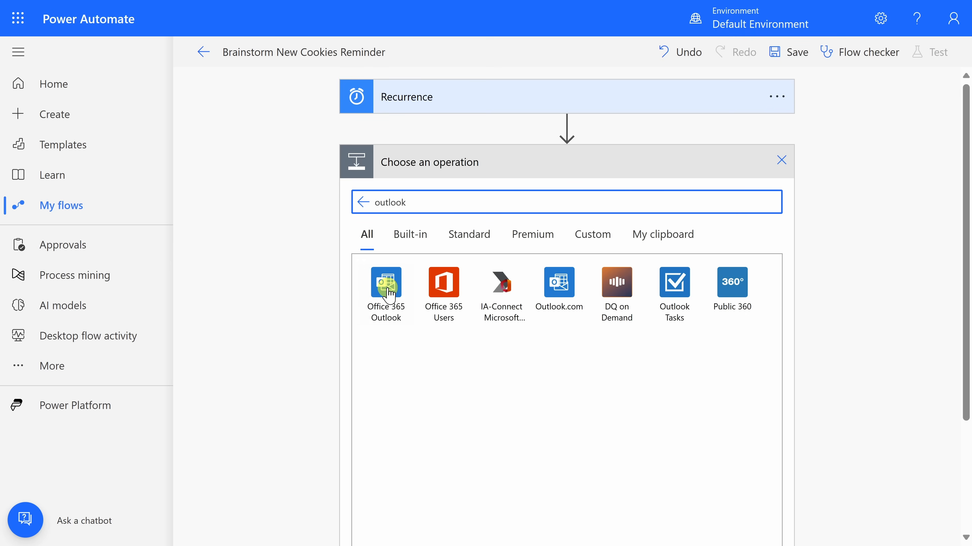
{"action": "mouse_move", "coordinate": [386, 287]}
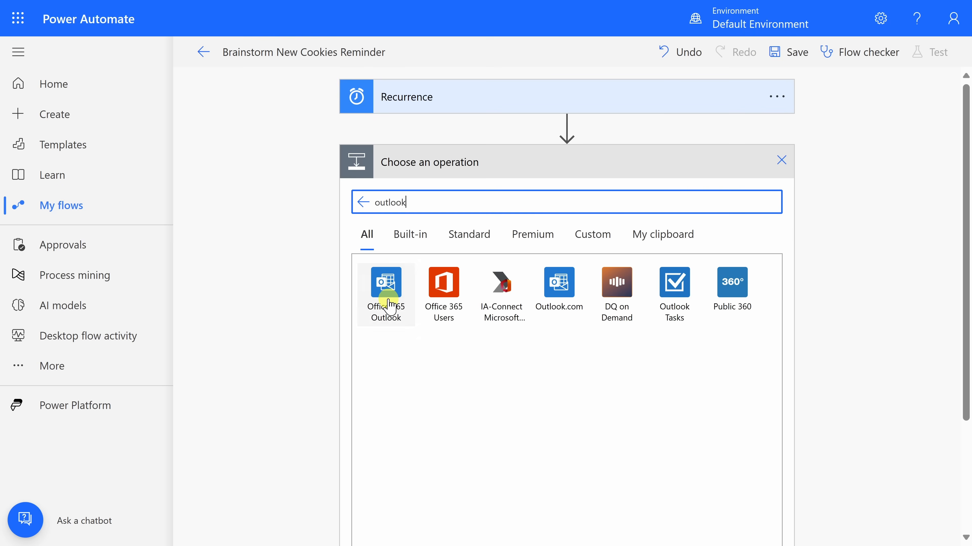
{"action": "mouse_move", "coordinate": [558, 288]}
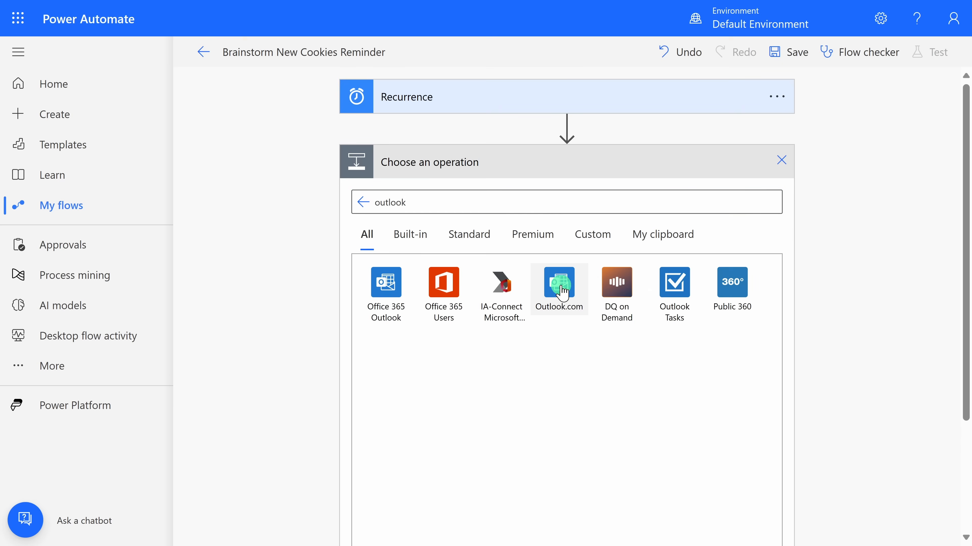
- Choose the Outlook.com connector and browse its actions down to Send an email
{"action": "left_click", "coordinate": [558, 283]}
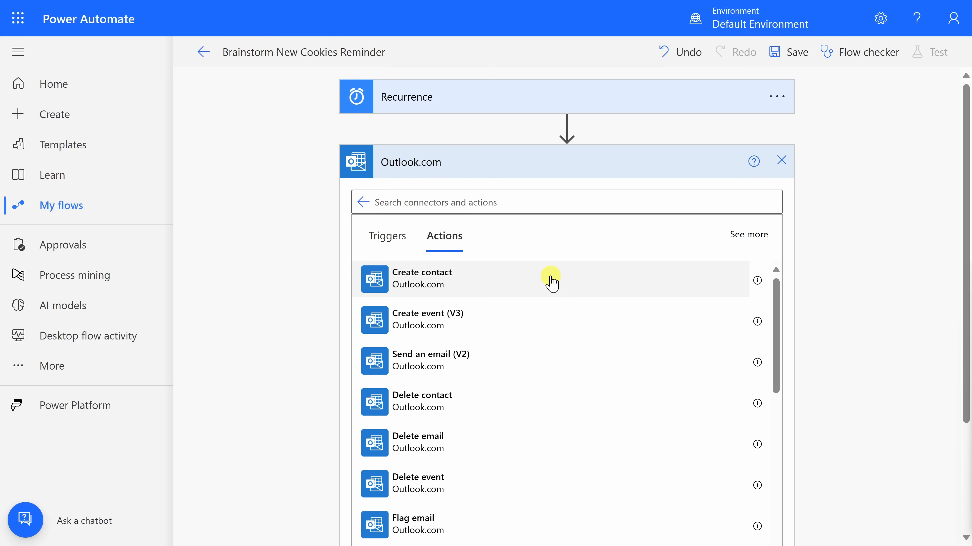
{"action": "scroll", "scroll_direction": "down", "scroll_amount": 3}
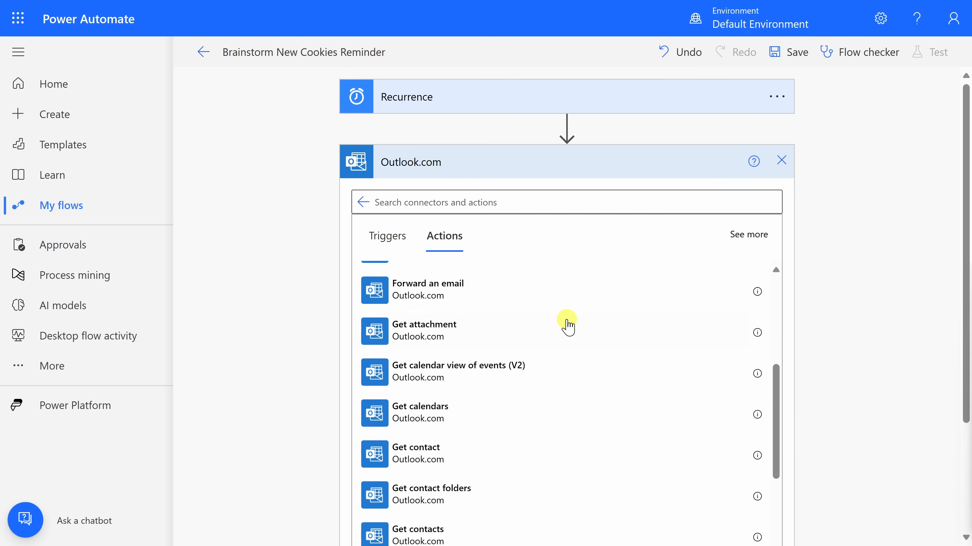
{"action": "scroll", "scroll_direction": "down", "scroll_amount": 3}
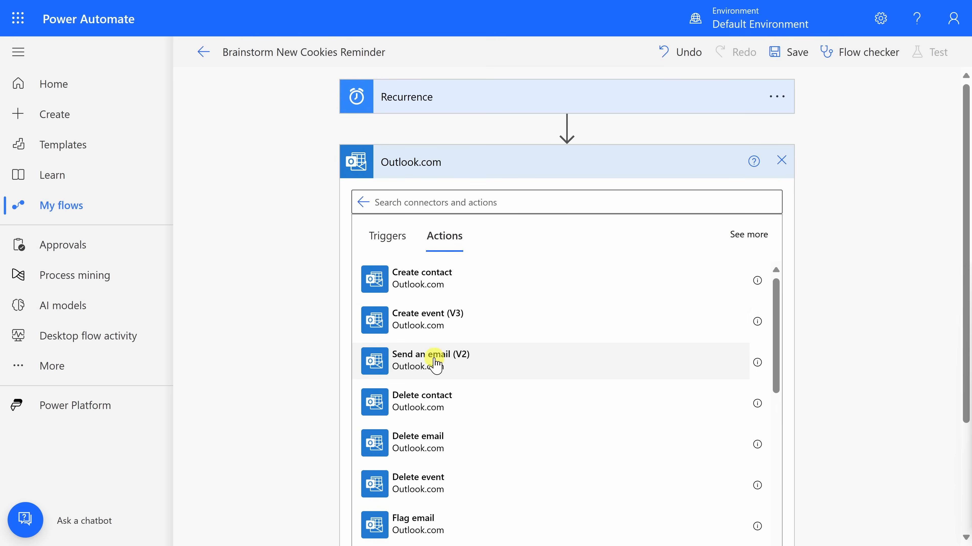
{"action": "mouse_move", "coordinate": [586, 361]}
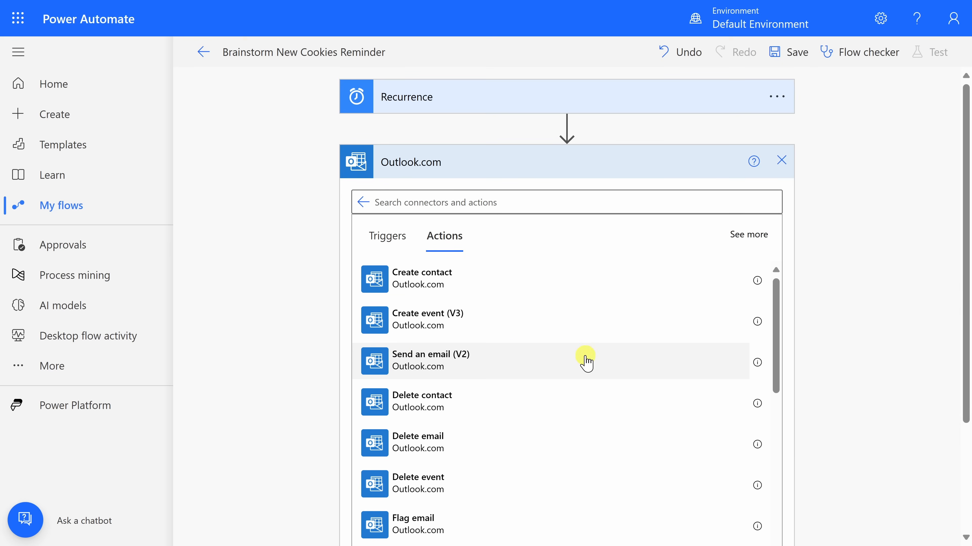
{"action": "left_click", "coordinate": [430, 361]}
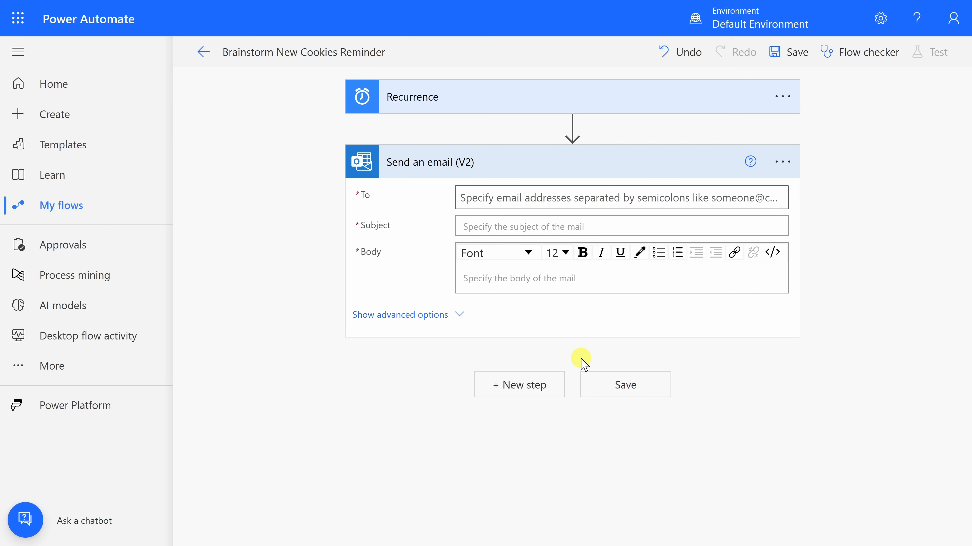
{"action": "mouse_move", "coordinate": [364, 216]}
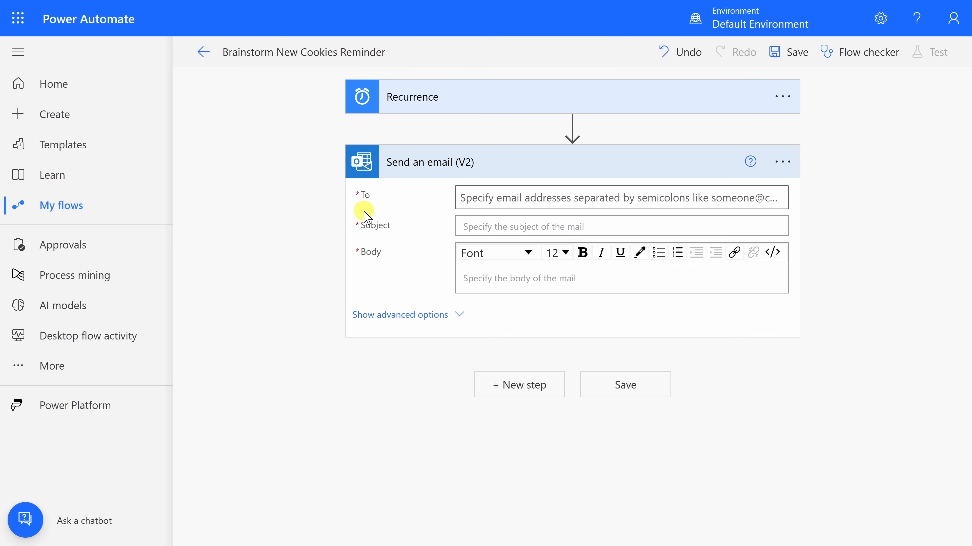
{"action": "mouse_move", "coordinate": [424, 204]}
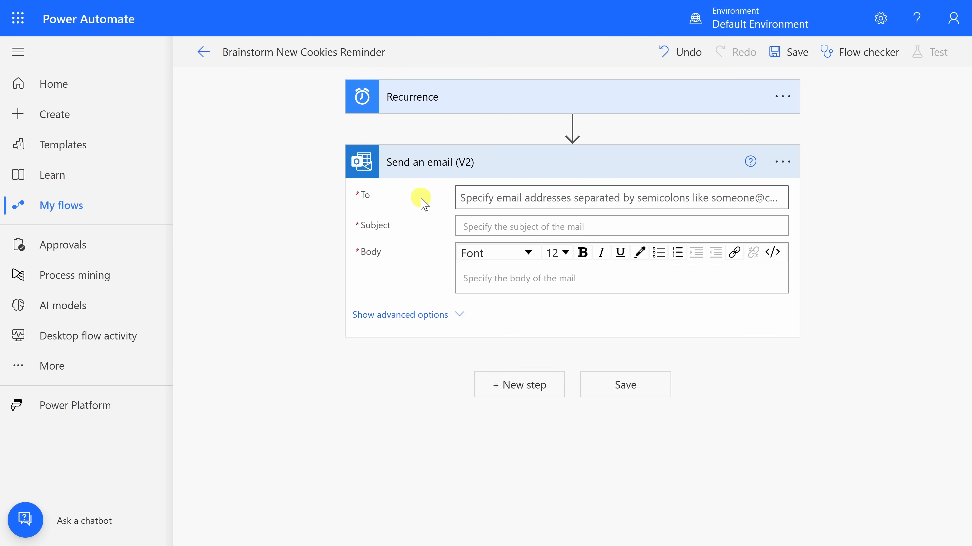
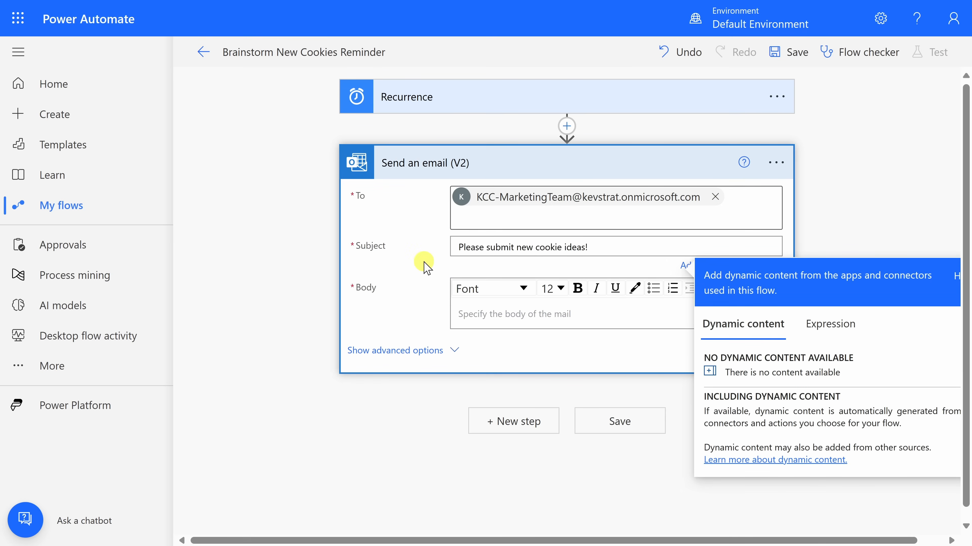
{"action": "left_click", "coordinate": [554, 246]}
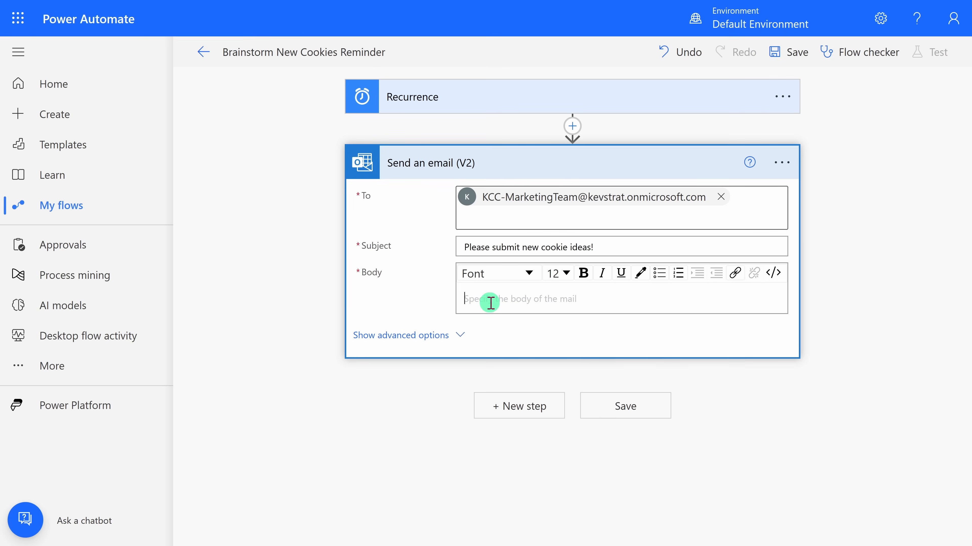
{"action": "type", "text": "Hello, fellow cookie lovers! Please remember to submit new cookies ideas in the KCC Portal before the end of today. Remember, we are not just making cookies, we are making people fat and happy."}
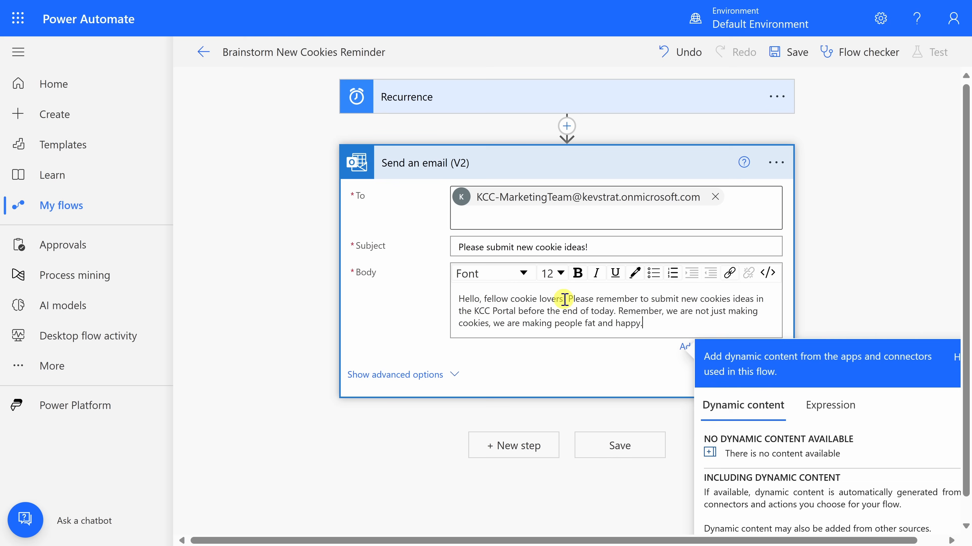
{"action": "mouse_move", "coordinate": [686, 324]}
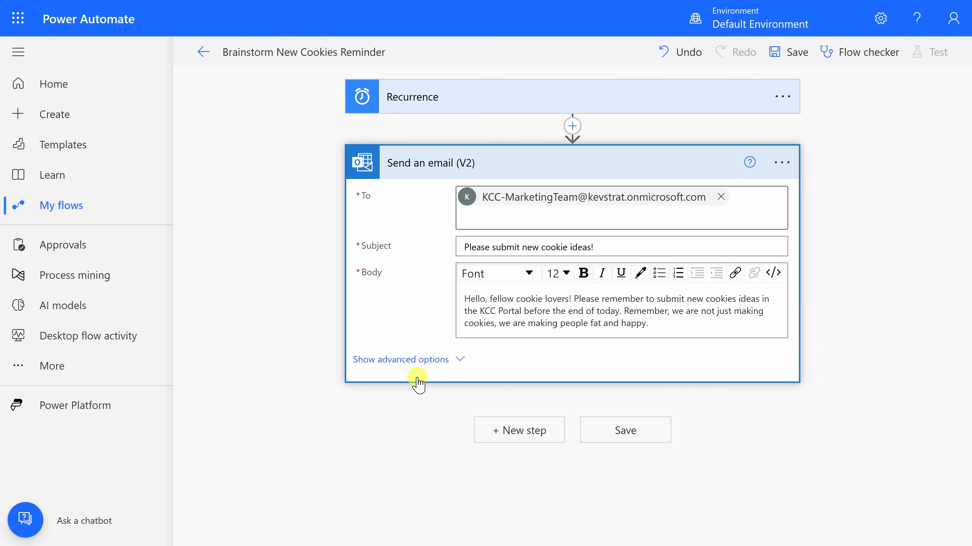
{"action": "left_click", "coordinate": [400, 359]}
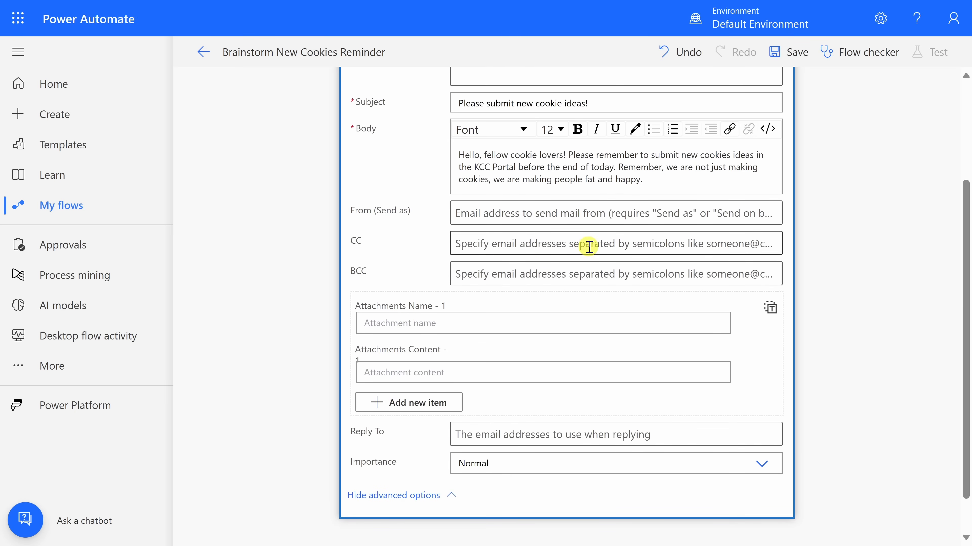
{"action": "mouse_move", "coordinate": [515, 271]}
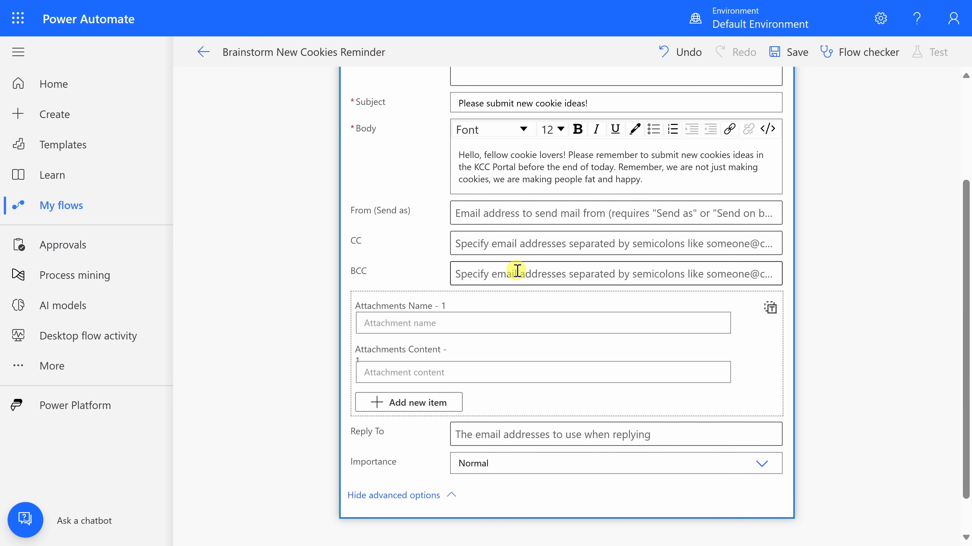
{"action": "mouse_move", "coordinate": [408, 372]}
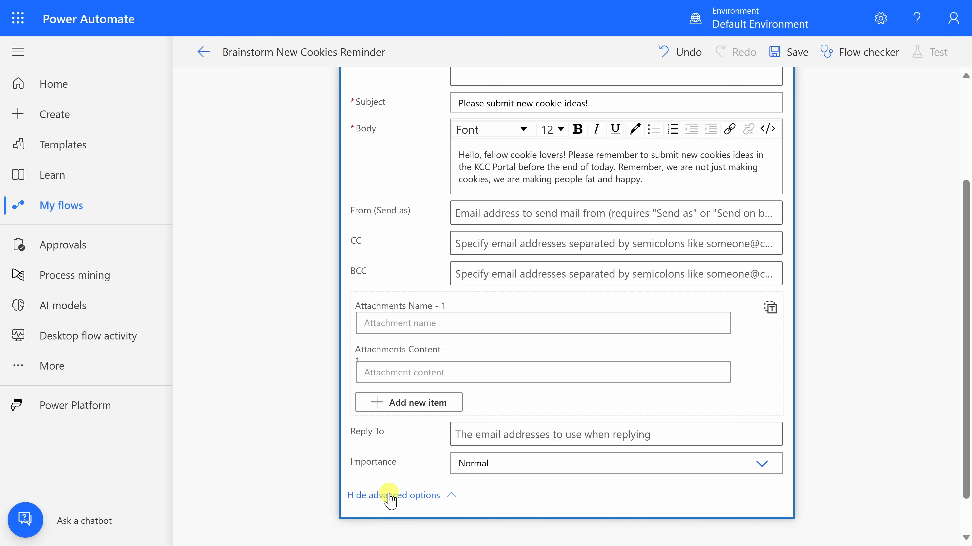
{"action": "left_click", "coordinate": [393, 495]}
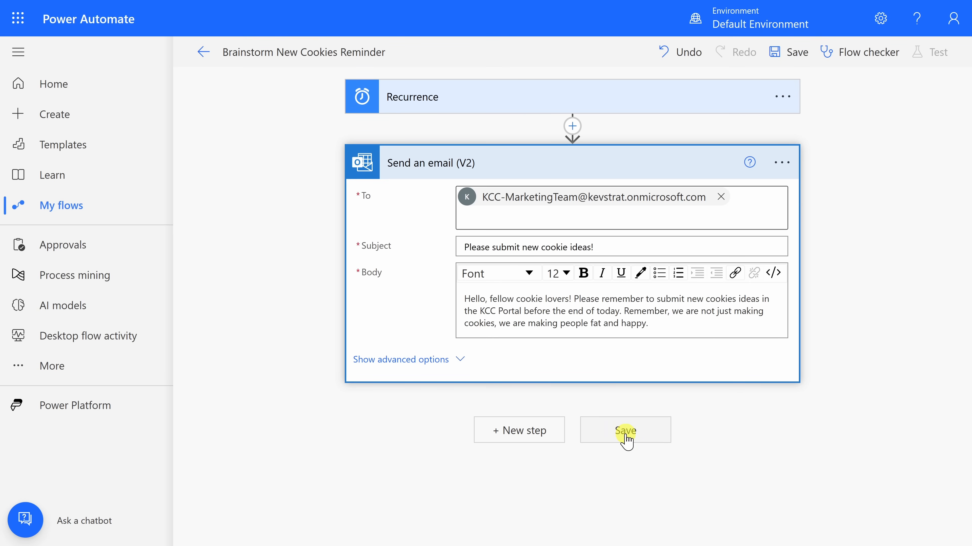
- Save the flow and run a manual test until both steps report success
{"action": "left_click", "coordinate": [625, 430]}
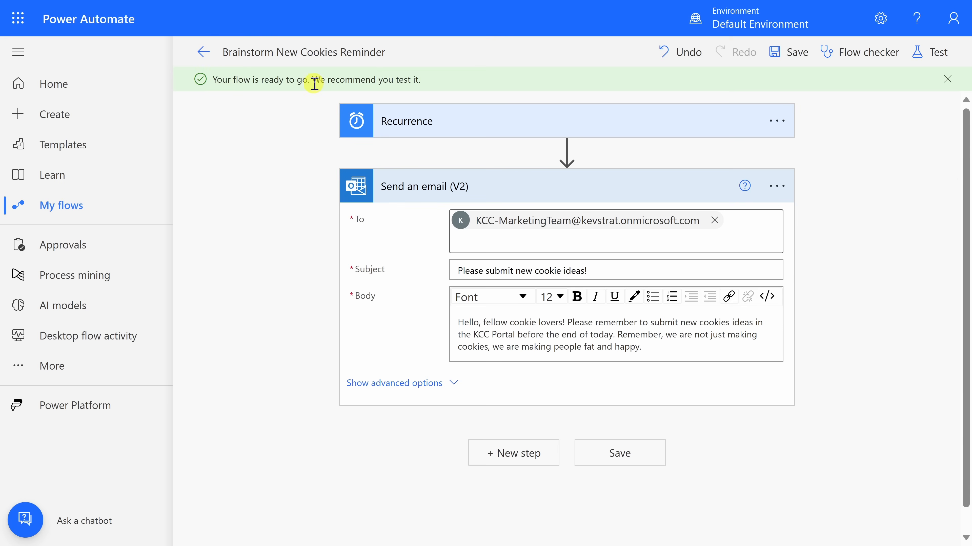
{"action": "mouse_move", "coordinate": [309, 82]}
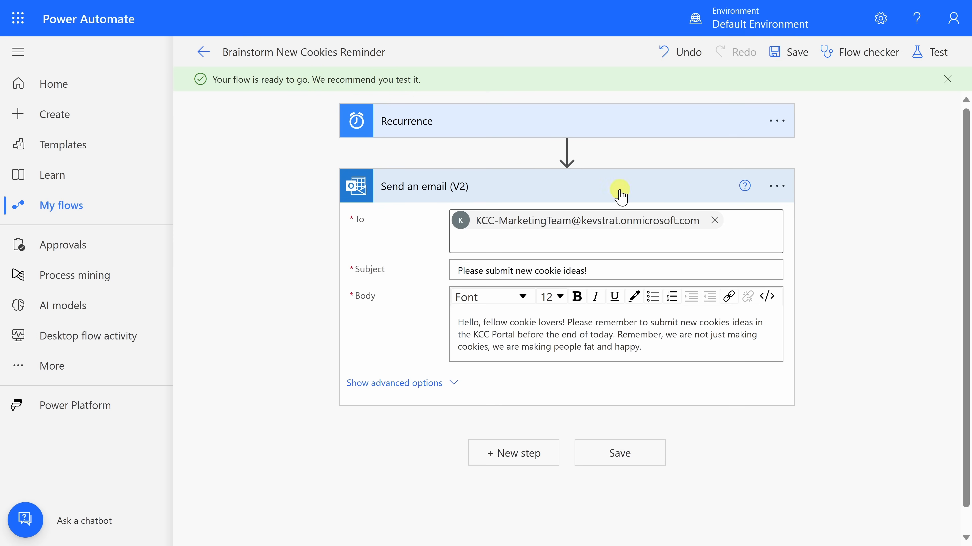
{"action": "mouse_move", "coordinate": [937, 52]}
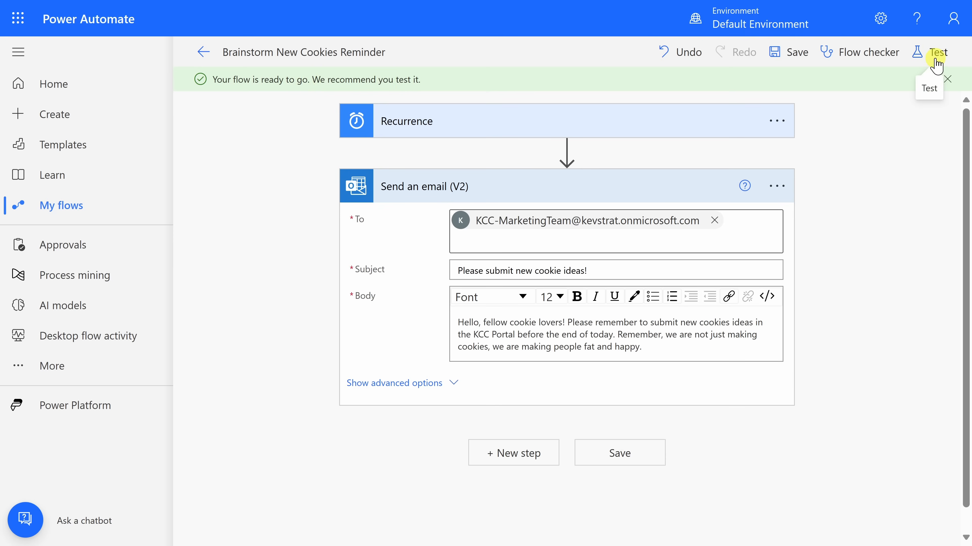
{"action": "left_click", "coordinate": [938, 52]}
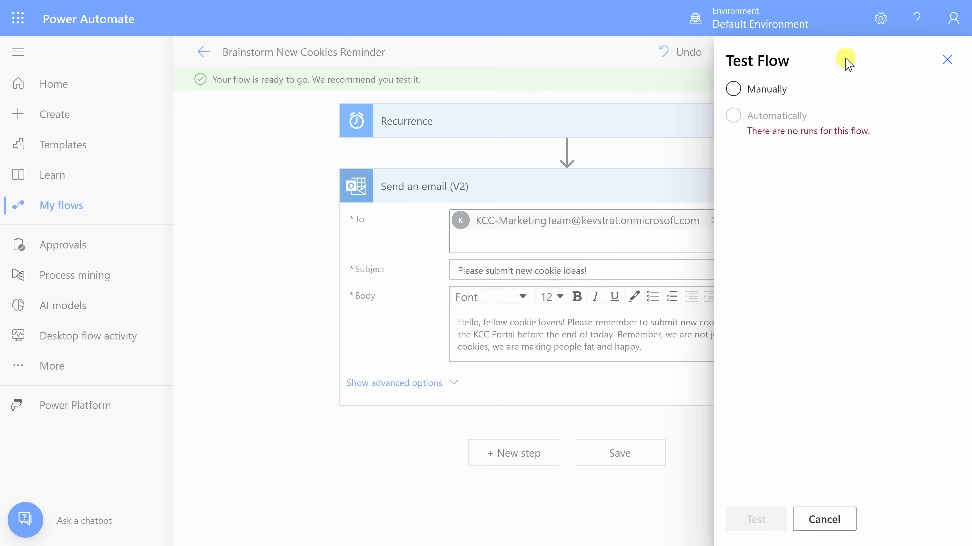
{"action": "left_click", "coordinate": [732, 88]}
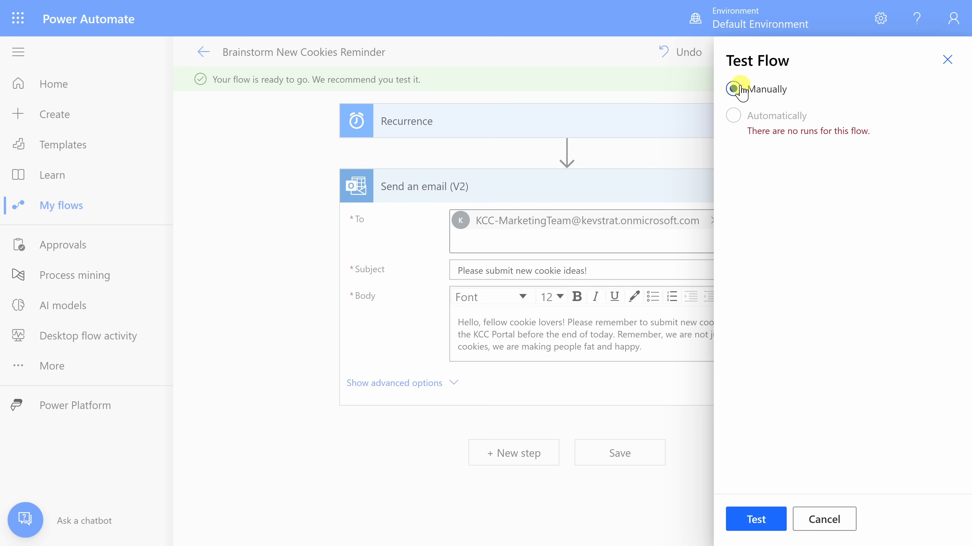
{"action": "left_click", "coordinate": [734, 89]}
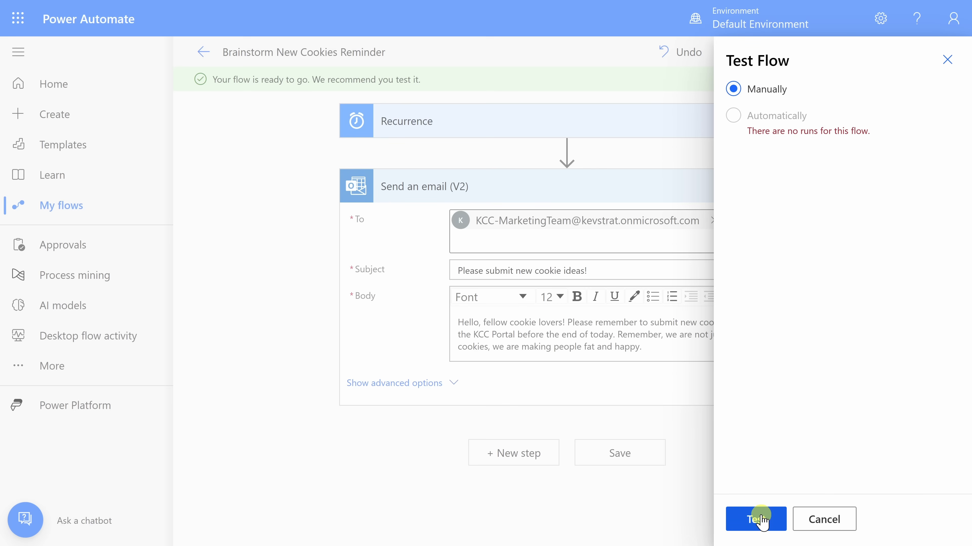
{"action": "left_click", "coordinate": [756, 519]}
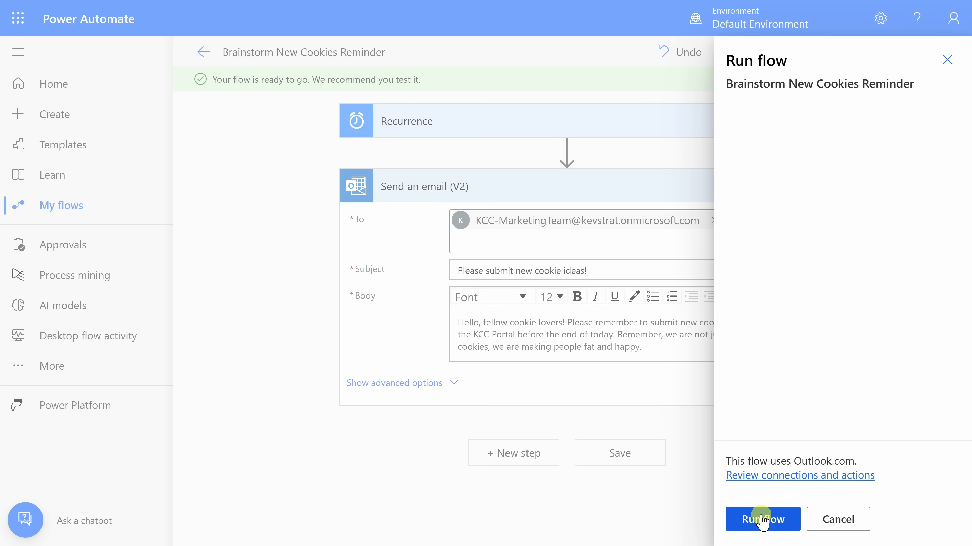
{"action": "left_click", "coordinate": [762, 519]}
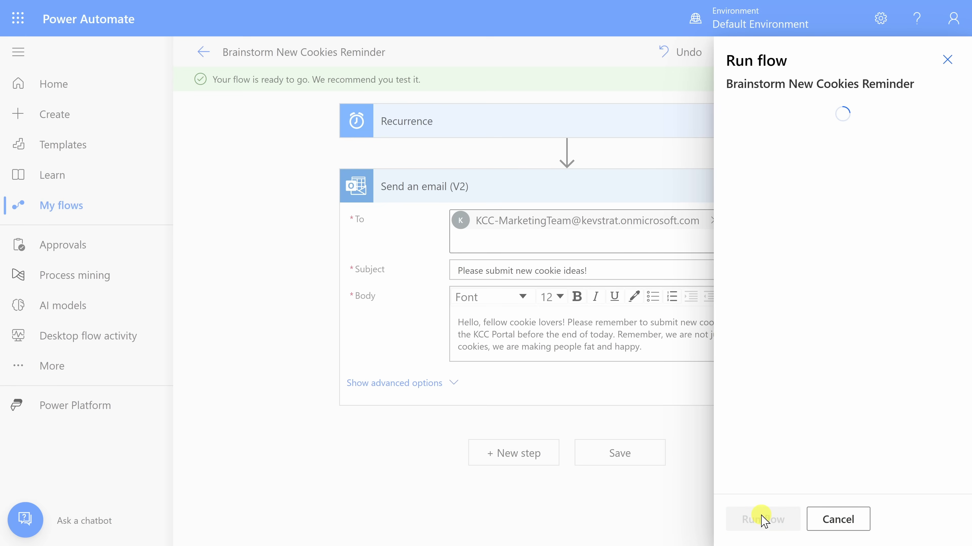
{"action": "left_click", "coordinate": [763, 519]}
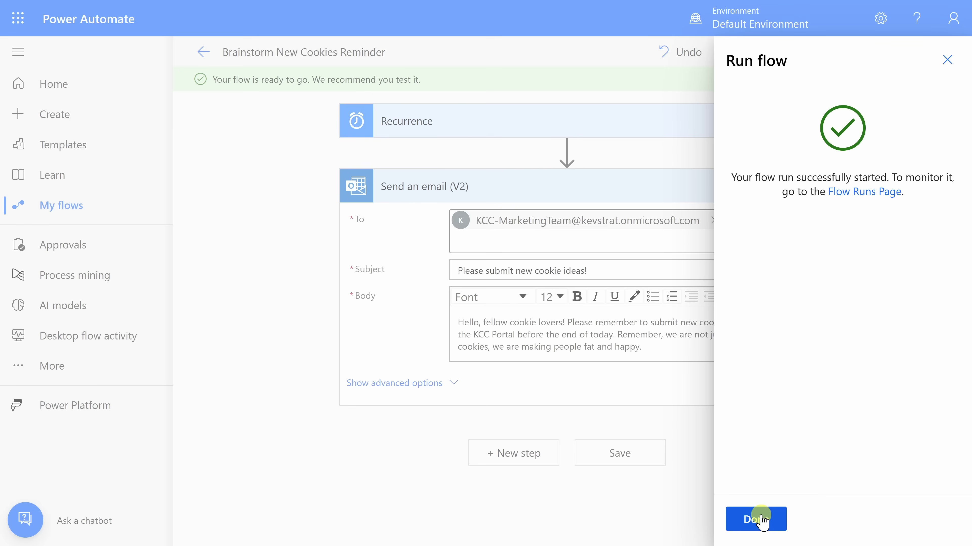
{"action": "left_click", "coordinate": [755, 518]}
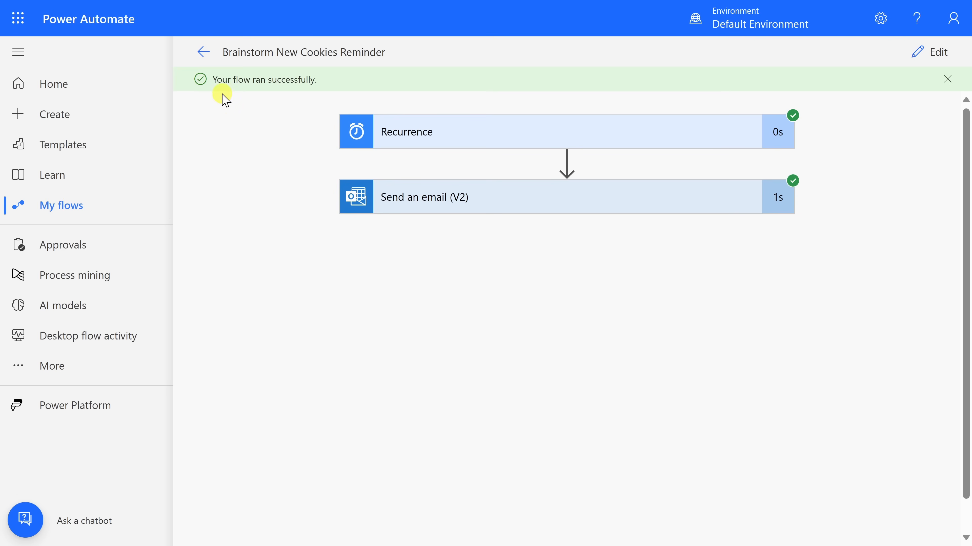
{"action": "mouse_move", "coordinate": [320, 89]}
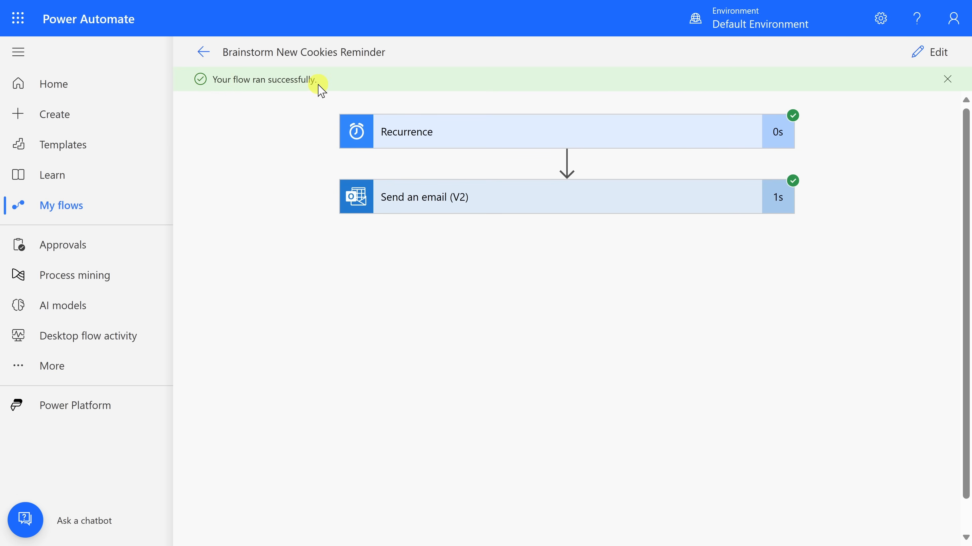
{"action": "mouse_move", "coordinate": [318, 92]}
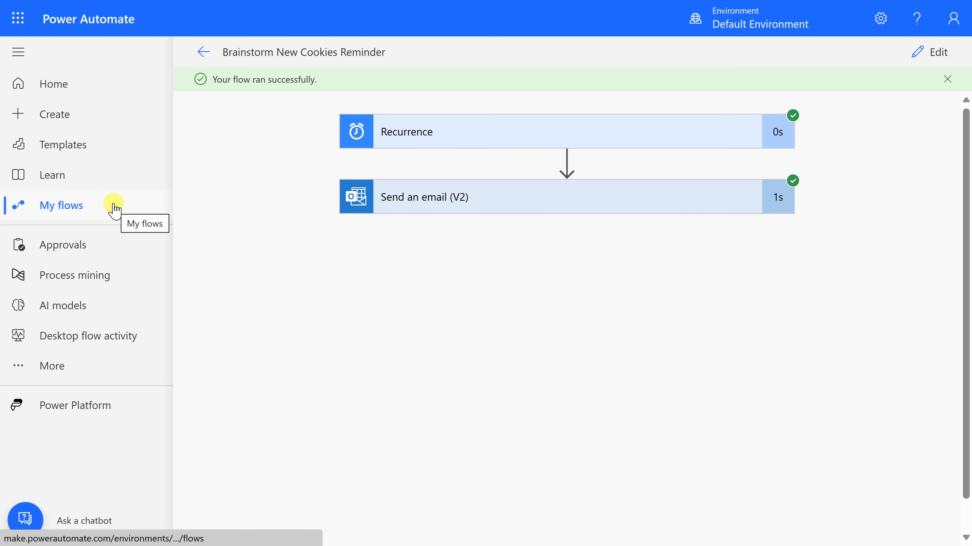
- Return to My flows and open the Brainstorm New Cookies Reminder flow's details page
{"action": "left_click", "coordinate": [61, 205]}
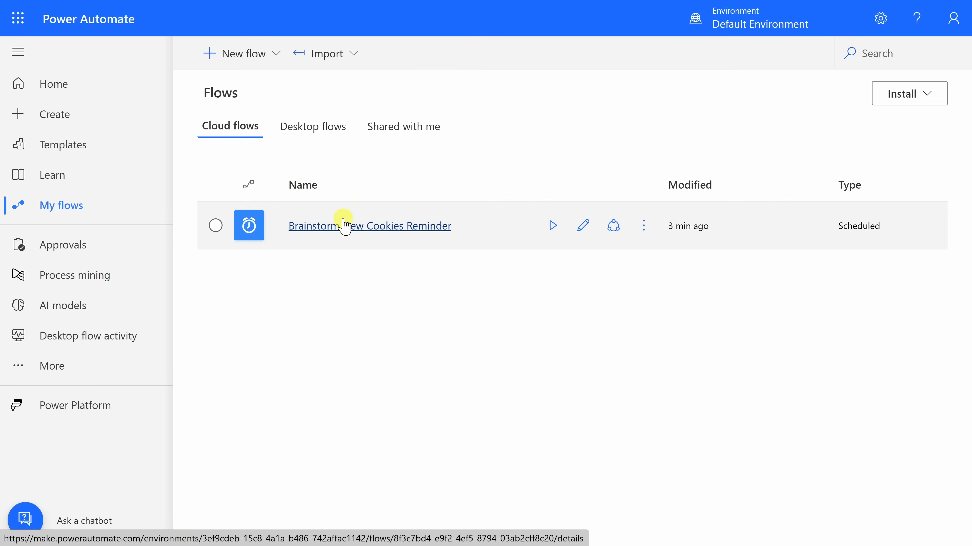
{"action": "mouse_move", "coordinate": [362, 391]}
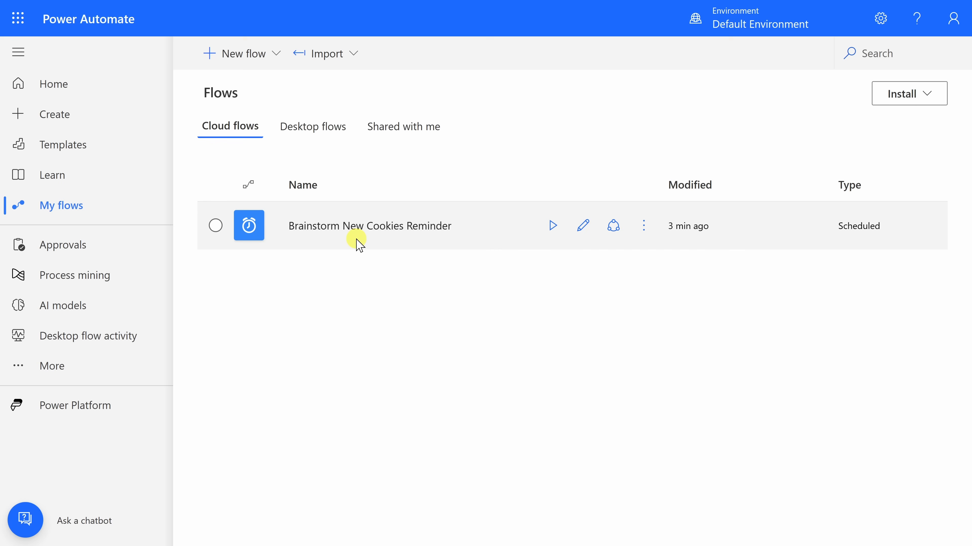
{"action": "mouse_move", "coordinate": [549, 225]}
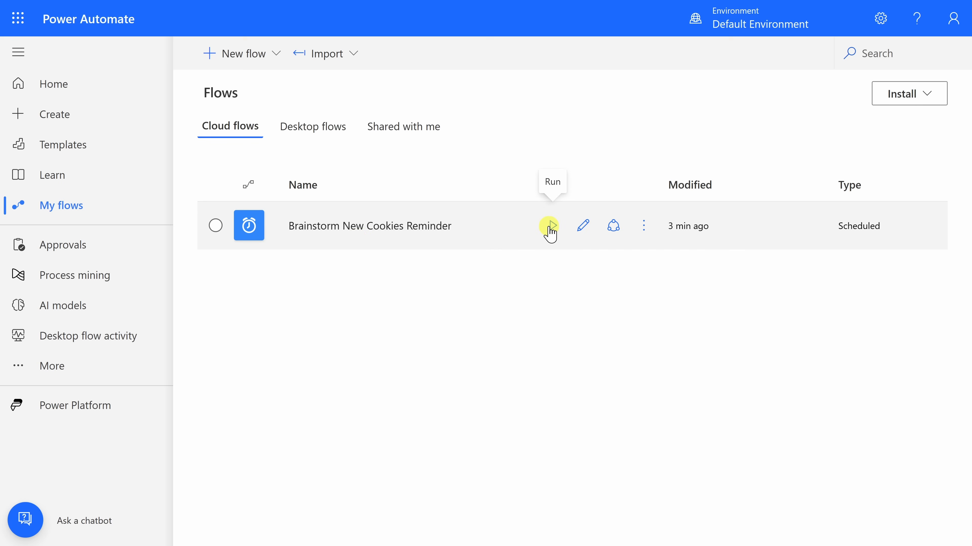
{"action": "mouse_move", "coordinate": [581, 225]}
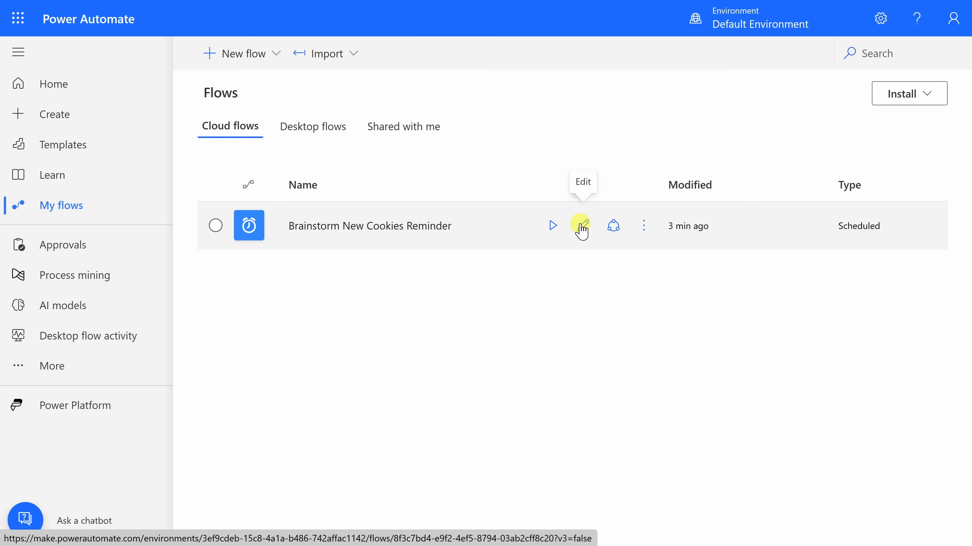
{"action": "mouse_move", "coordinate": [619, 226]}
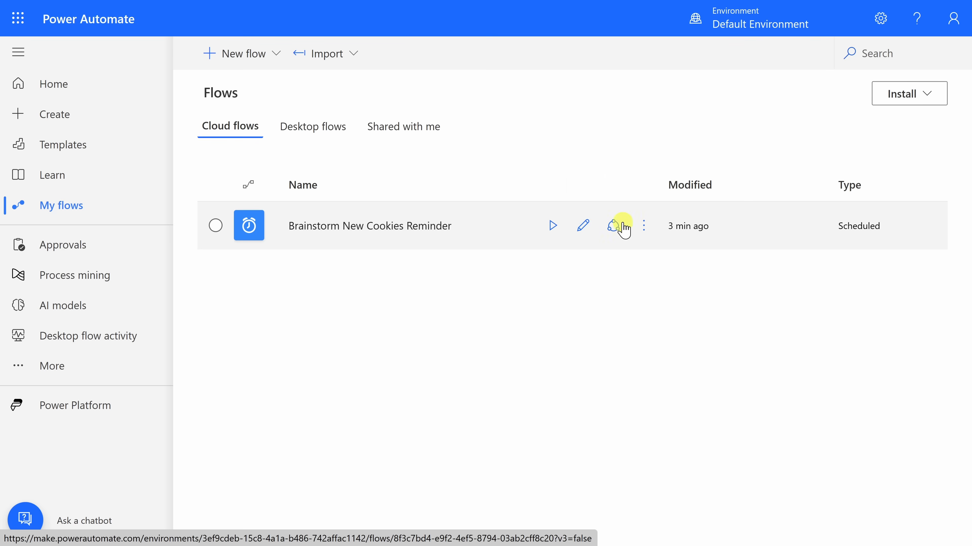
{"action": "left_click", "coordinate": [643, 226]}
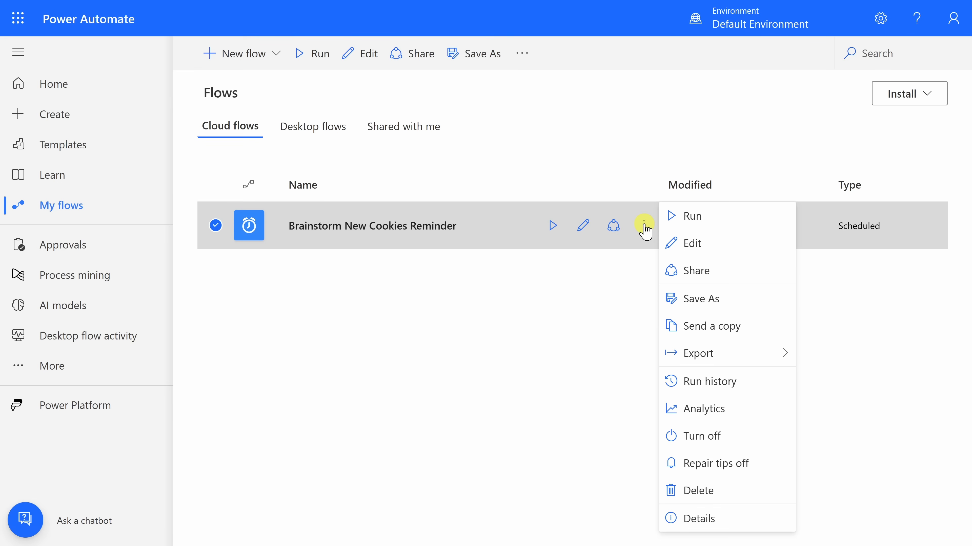
{"action": "mouse_move", "coordinate": [704, 436]}
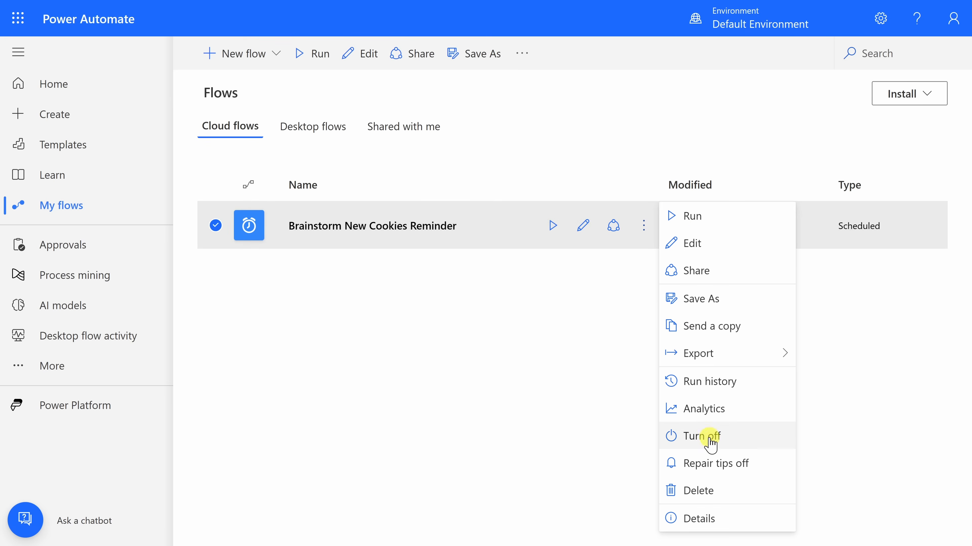
{"action": "mouse_move", "coordinate": [558, 363]}
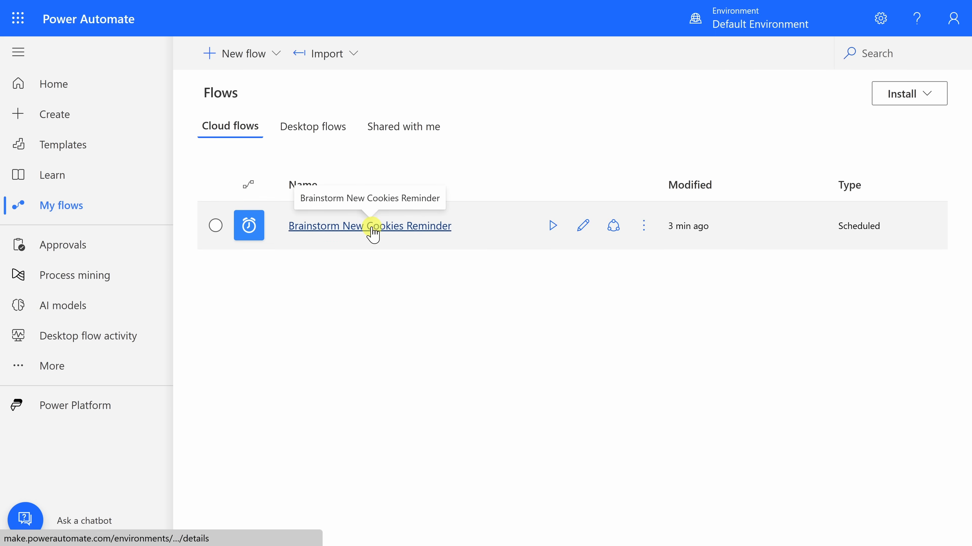
{"action": "left_click", "coordinate": [369, 225]}
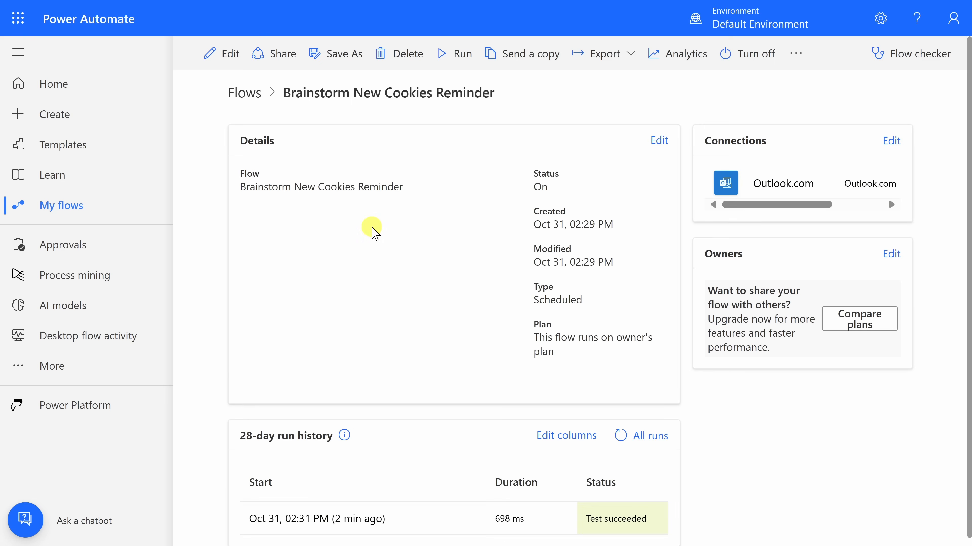